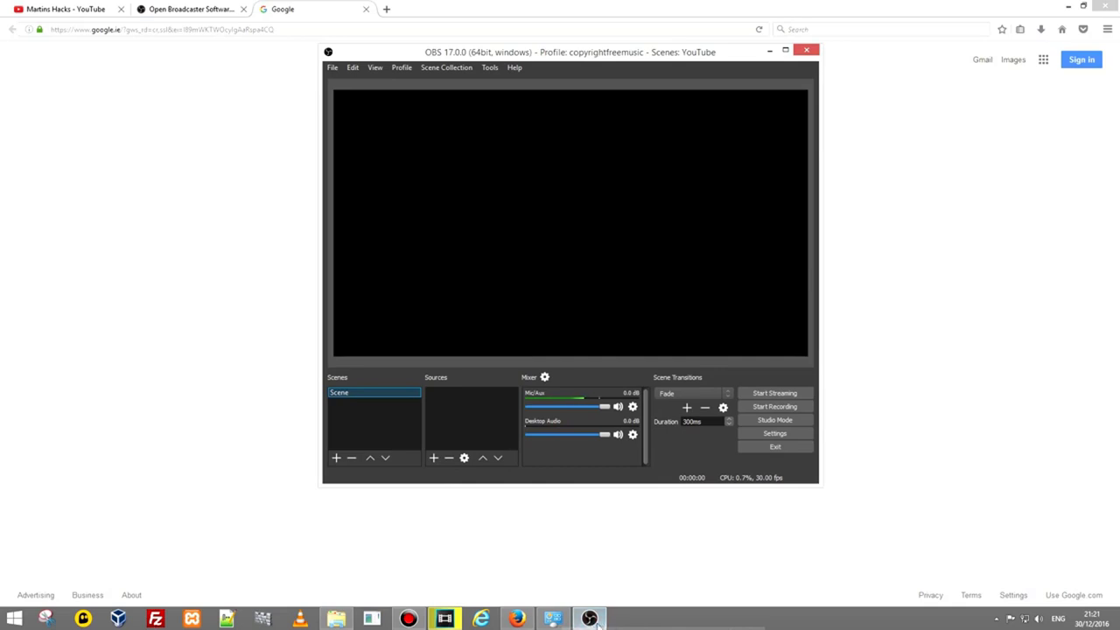
{"action": "mouse_move", "coordinate": [589, 618]}
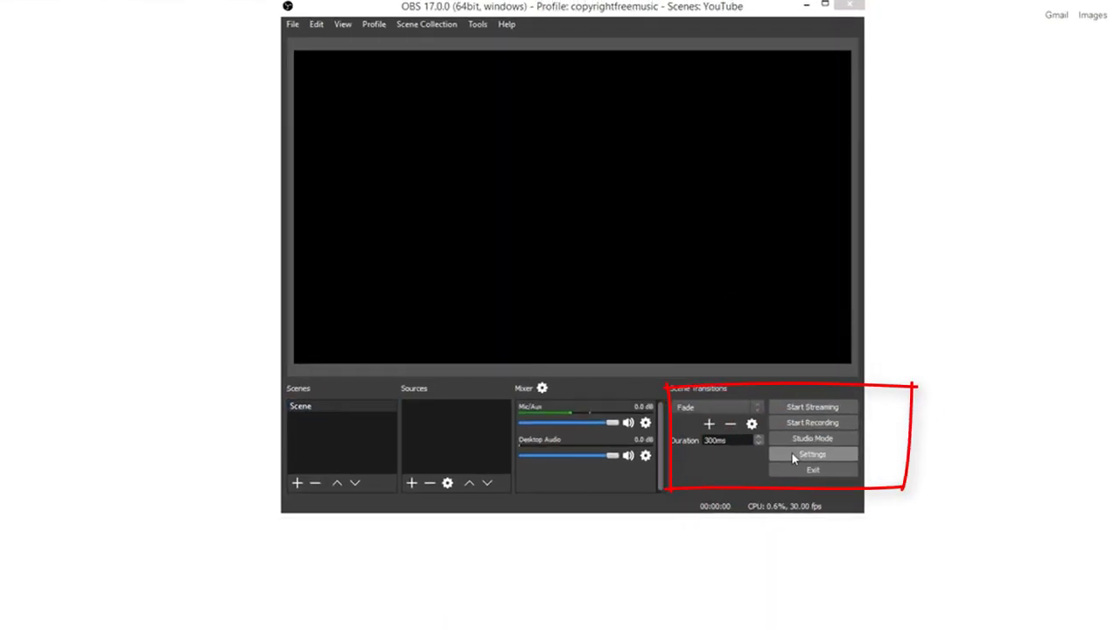
Open OBS Studio's Settings window from the main window's lower-right controls
{"action": "left_click", "coordinate": [812, 454]}
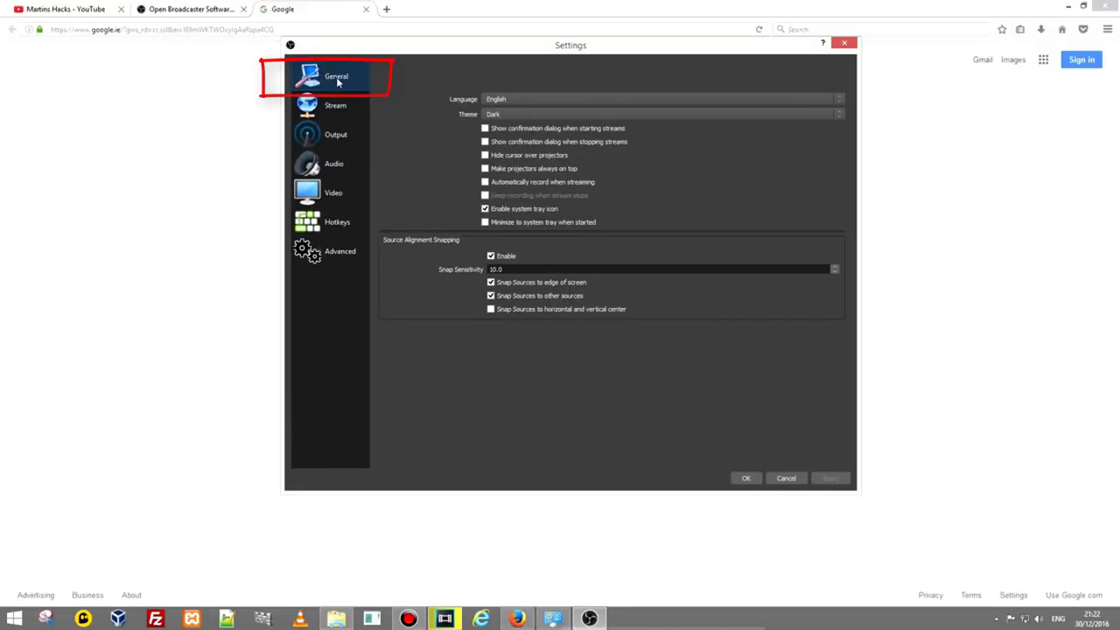
{"action": "mouse_move", "coordinate": [408, 86]}
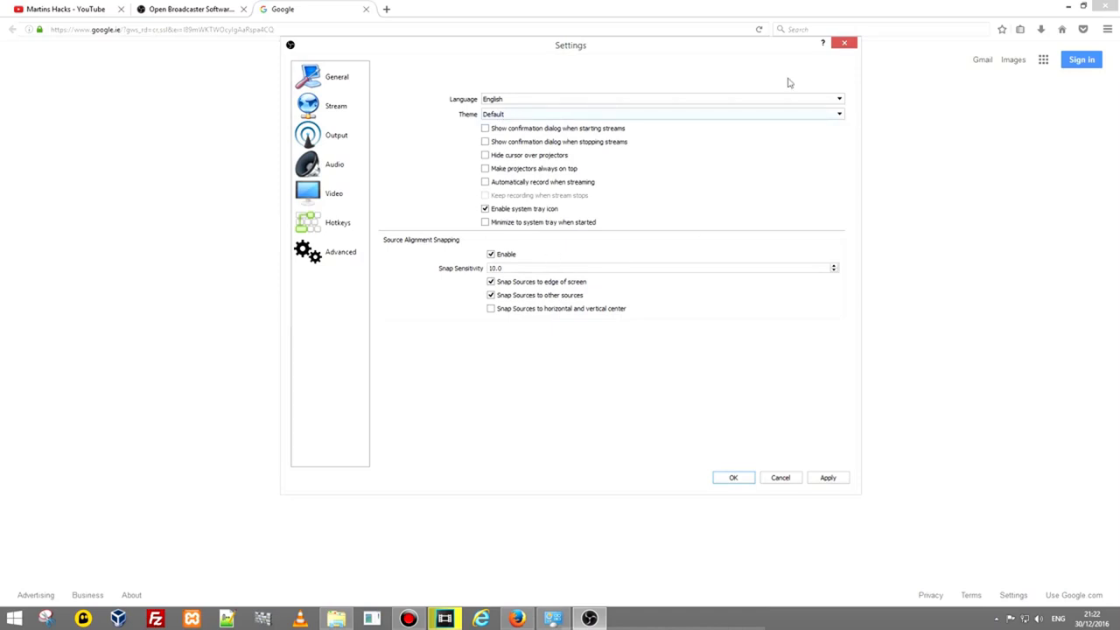
{"action": "left_click", "coordinate": [837, 114]}
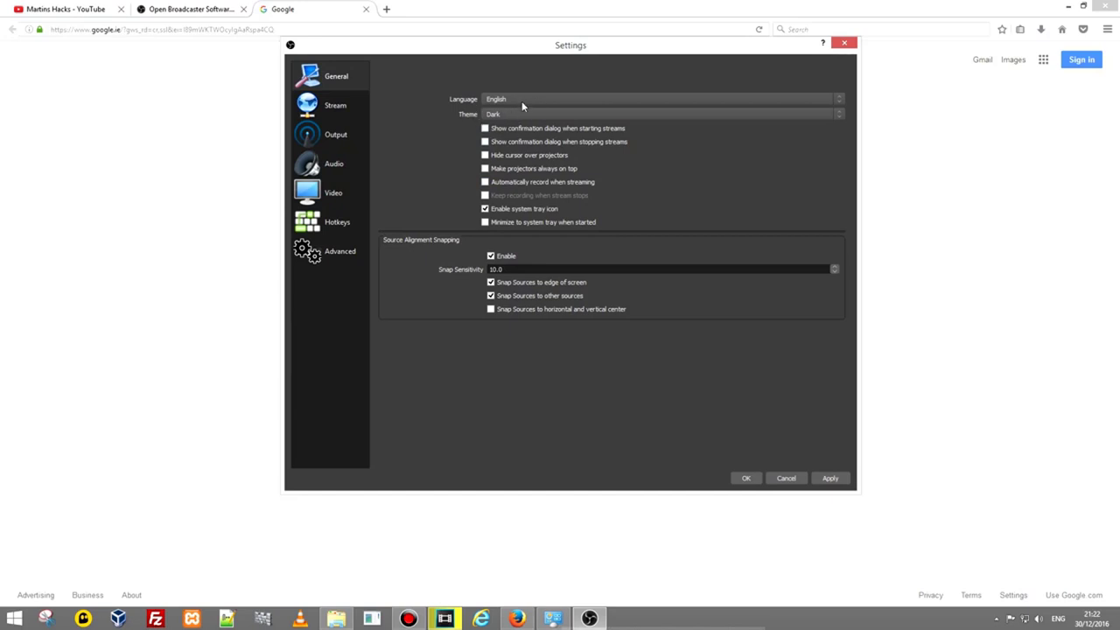
{"action": "mouse_move", "coordinate": [481, 255]}
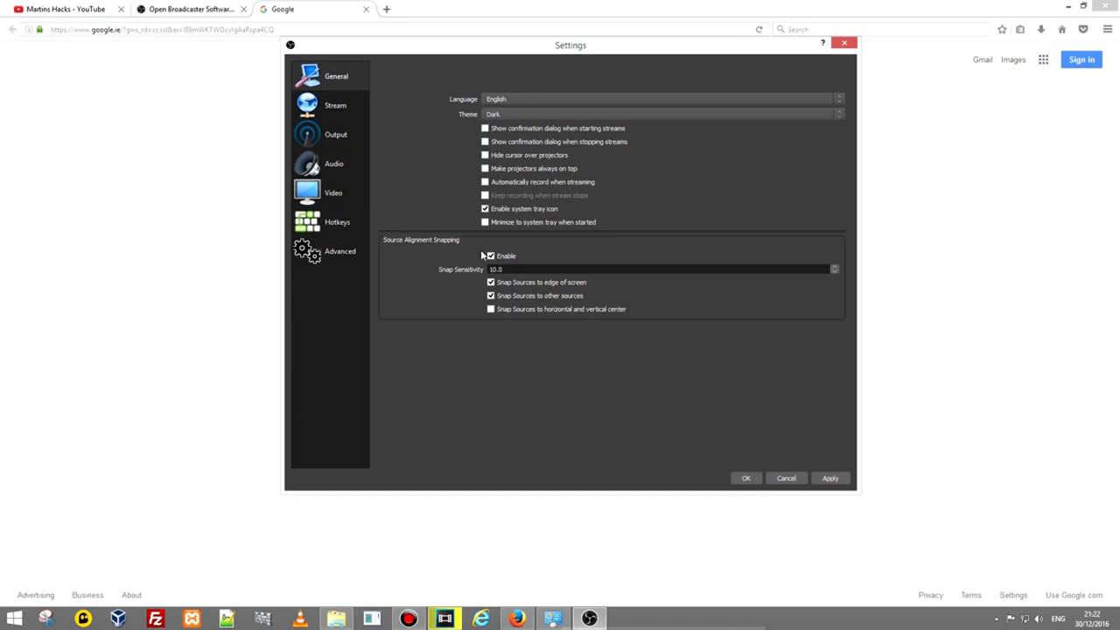
{"action": "mouse_move", "coordinate": [450, 235]}
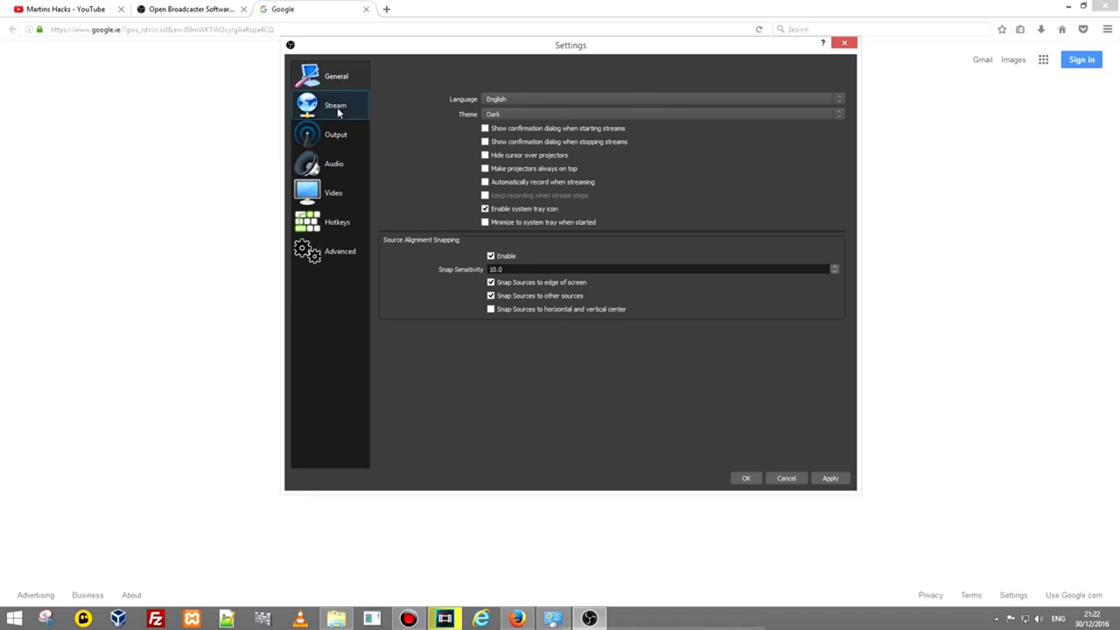
On the Stream page, briefly try Twitch, then return the service to YouTube / YouTube Gaming
{"action": "left_click", "coordinate": [334, 105]}
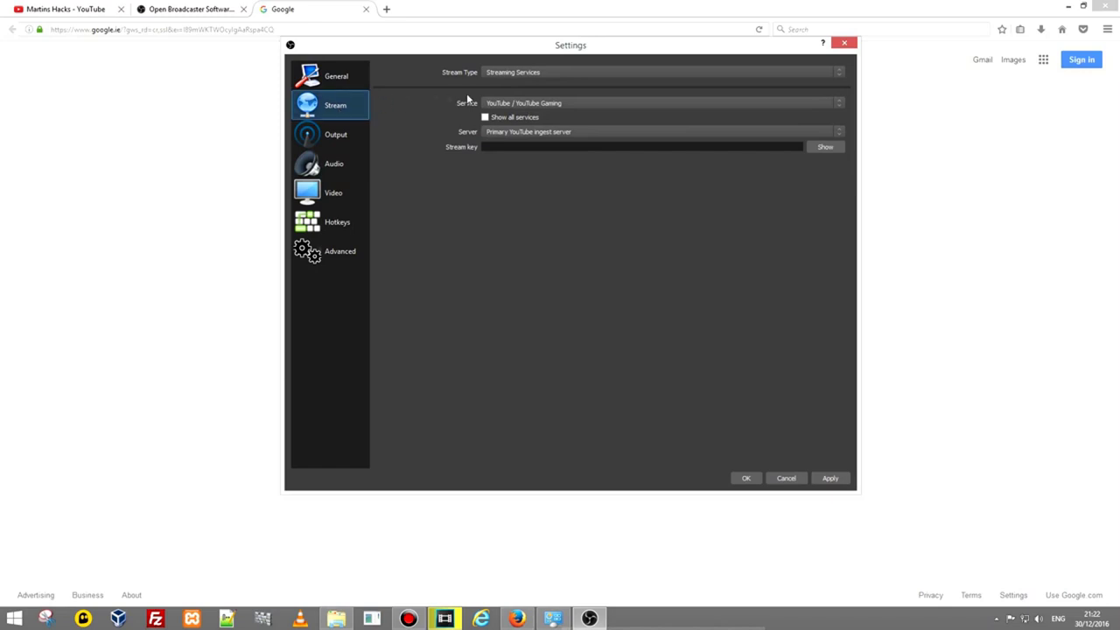
{"action": "mouse_move", "coordinate": [522, 96]}
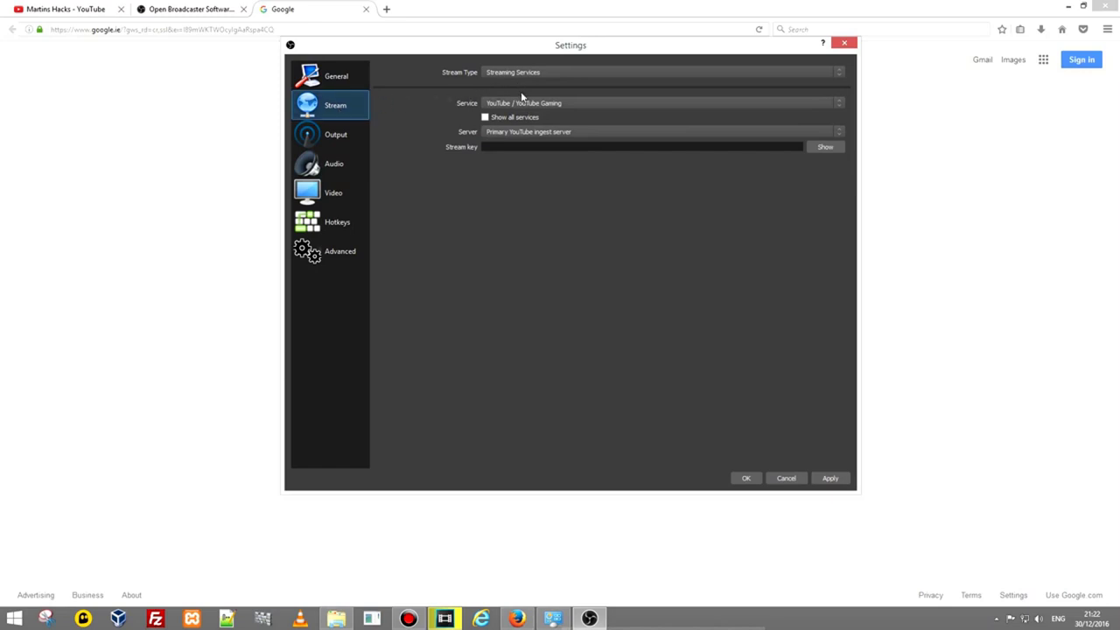
{"action": "mouse_move", "coordinate": [527, 104]}
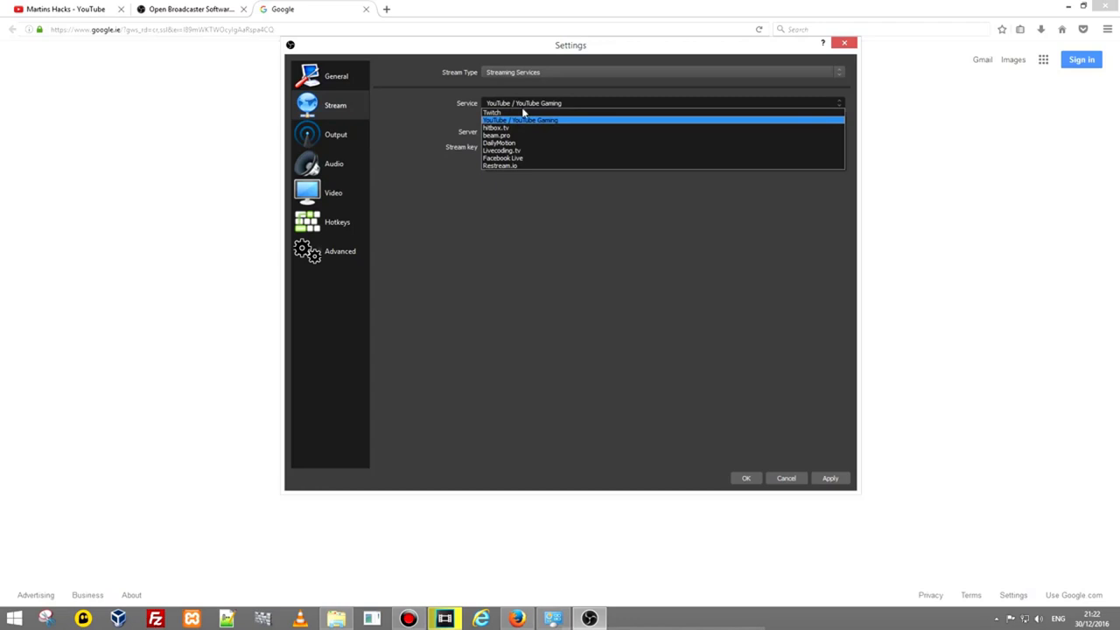
{"action": "left_click", "coordinate": [493, 112]}
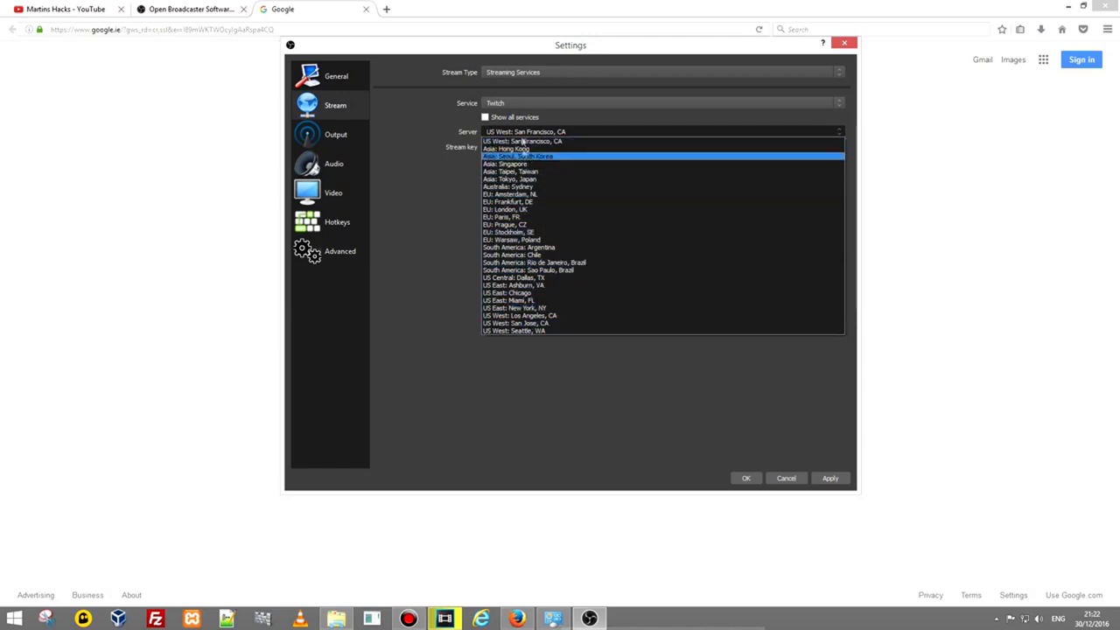
{"action": "left_click", "coordinate": [662, 102]}
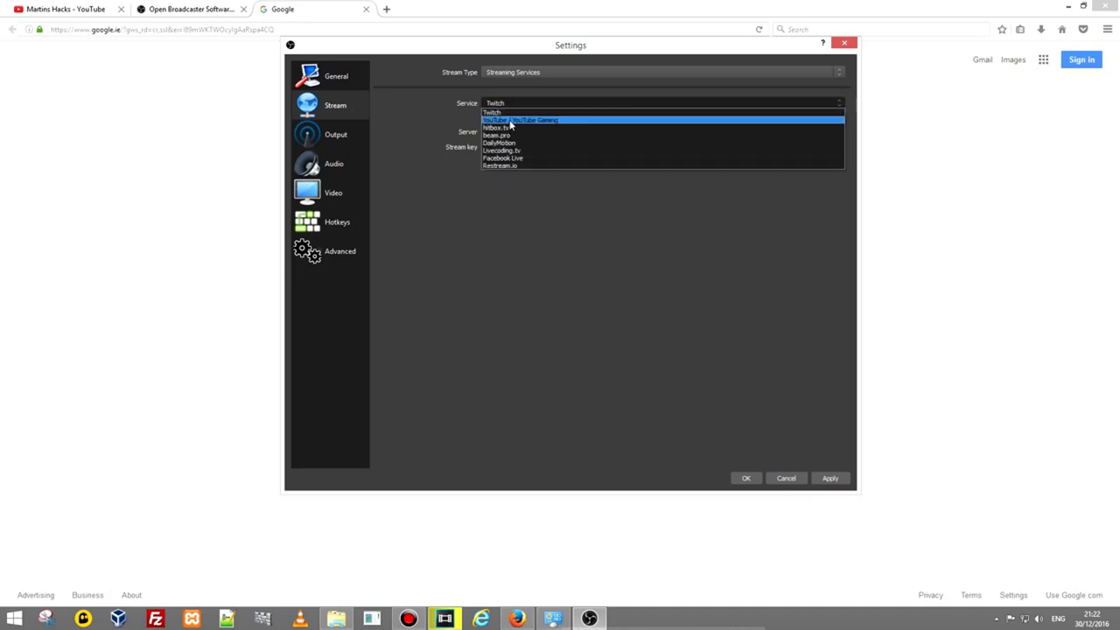
{"action": "left_click", "coordinate": [521, 120]}
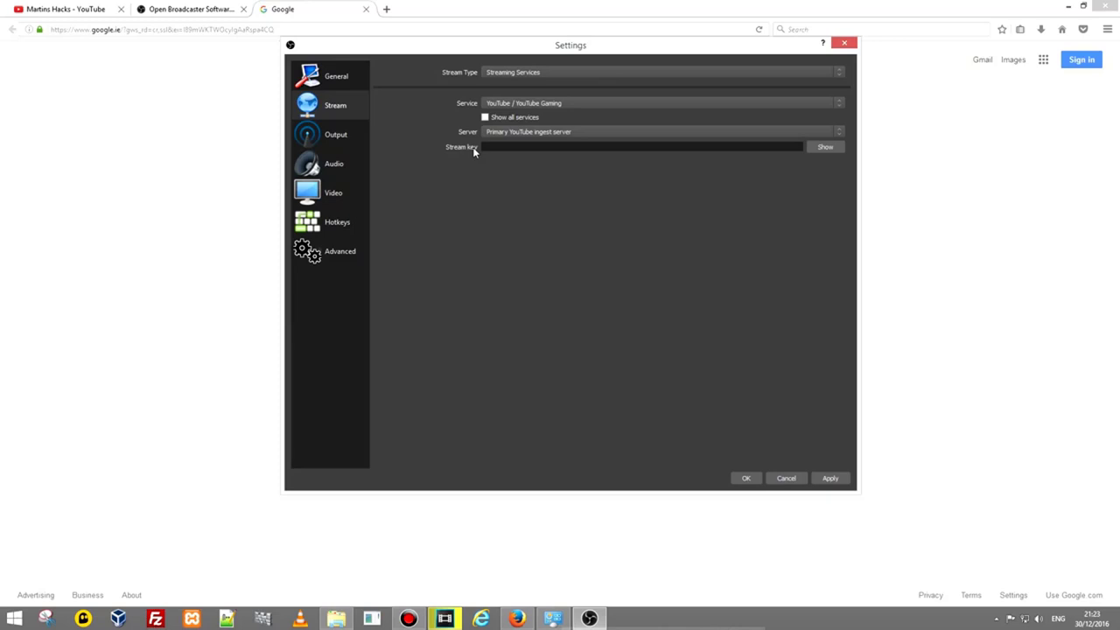
{"action": "mouse_move", "coordinate": [440, 140]}
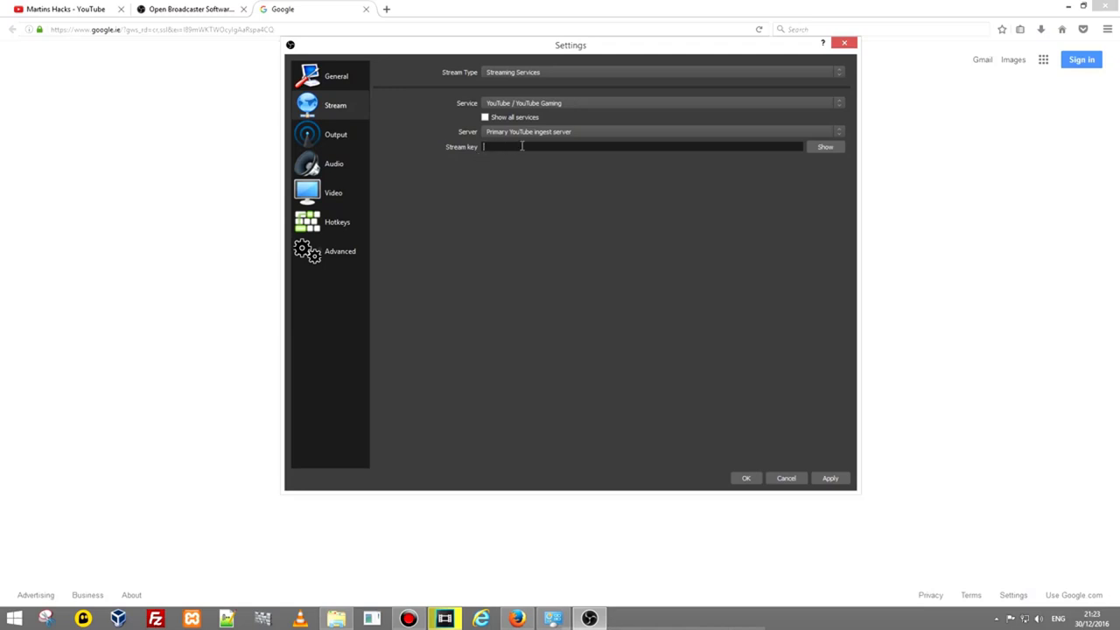
{"action": "mouse_move", "coordinate": [487, 147]}
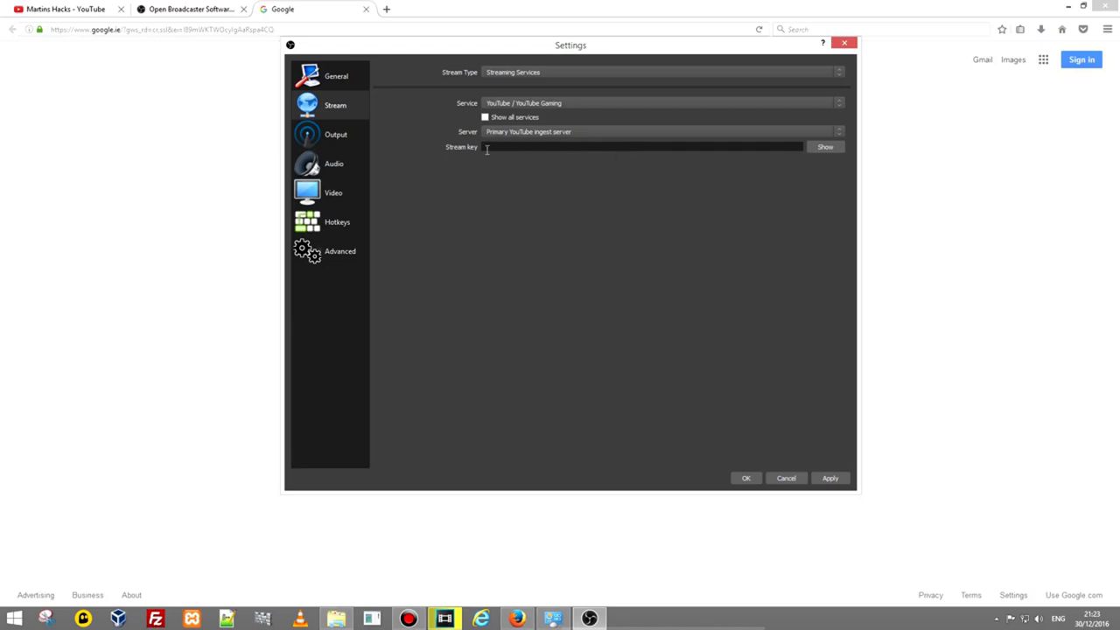
{"action": "mouse_move", "coordinate": [335, 134]}
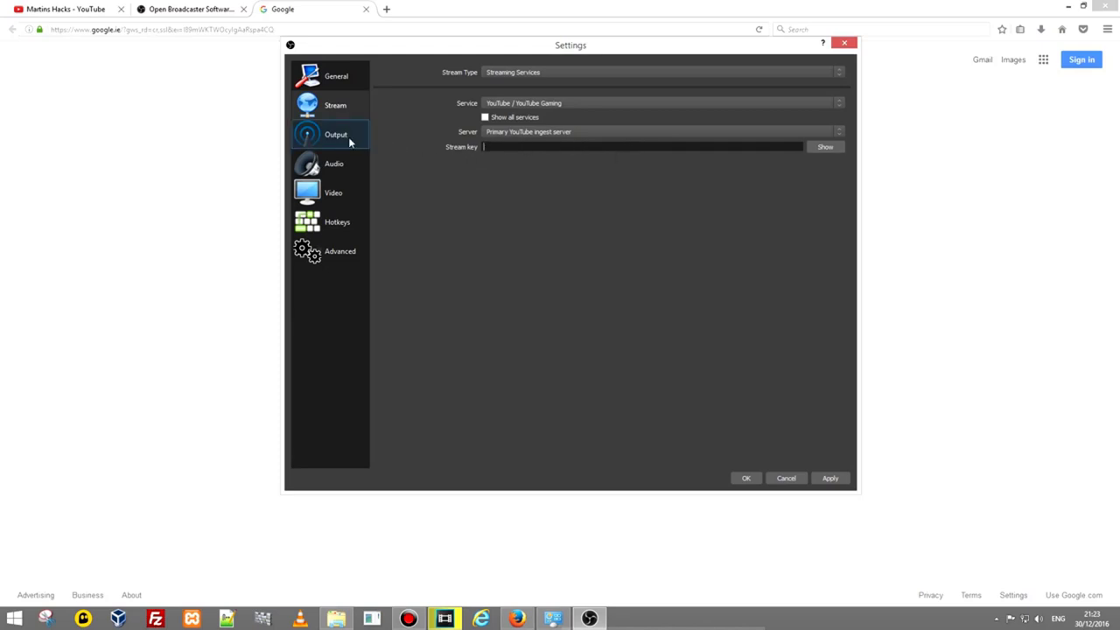
On the Output page, replace the video bitrate value with 2500
{"action": "left_click", "coordinate": [335, 134]}
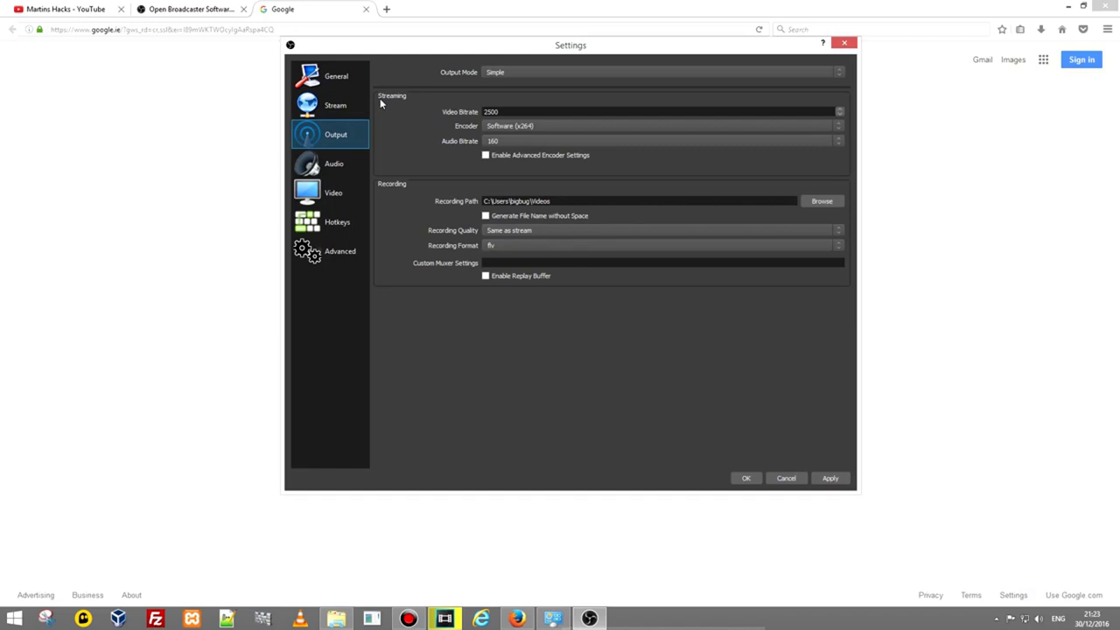
{"action": "mouse_move", "coordinate": [380, 190]}
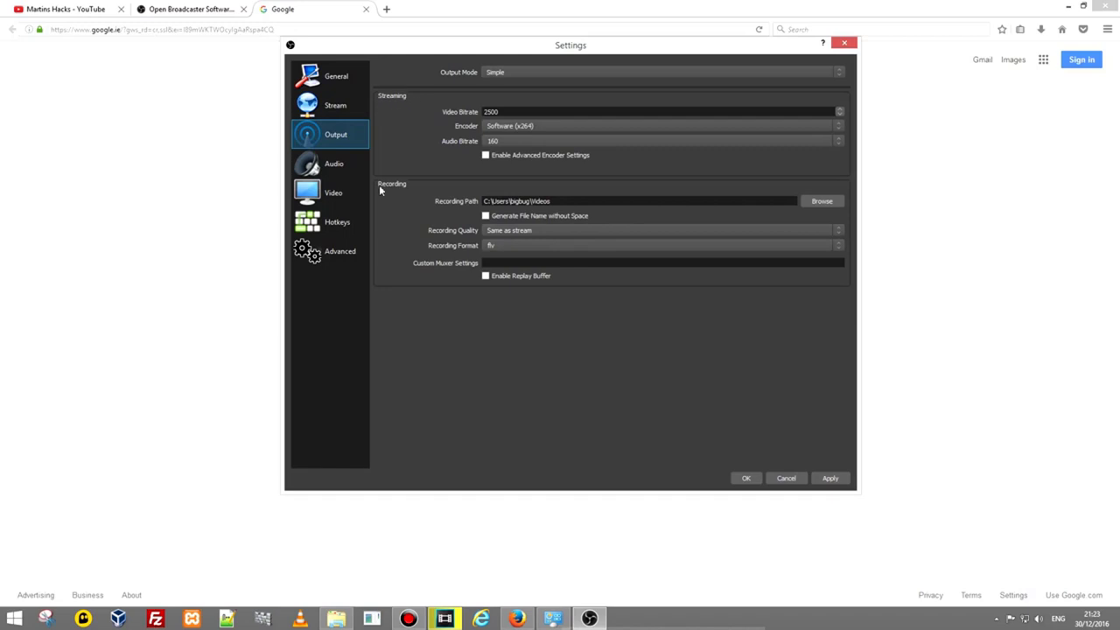
{"action": "mouse_move", "coordinate": [392, 105]}
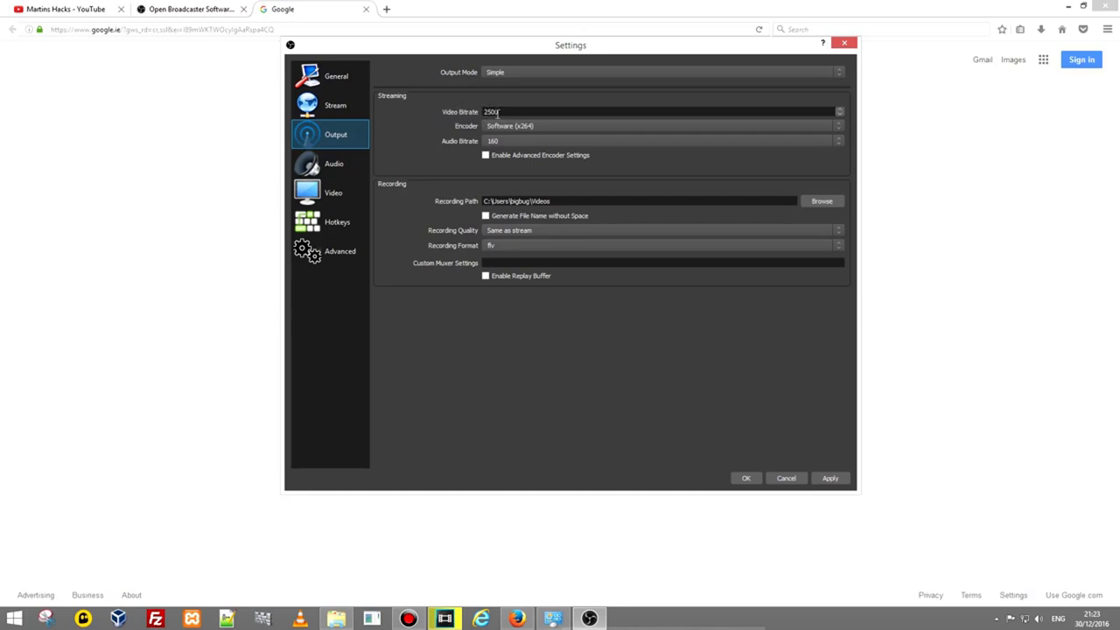
{"action": "triple_click", "coordinate": [491, 111]}
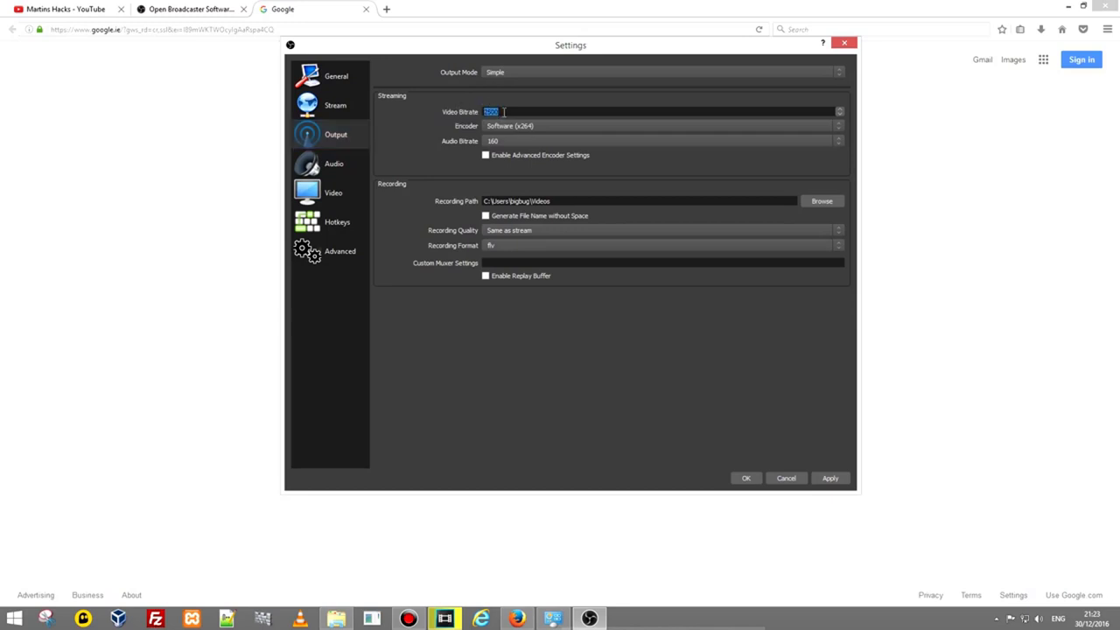
{"action": "type", "text": "2500"}
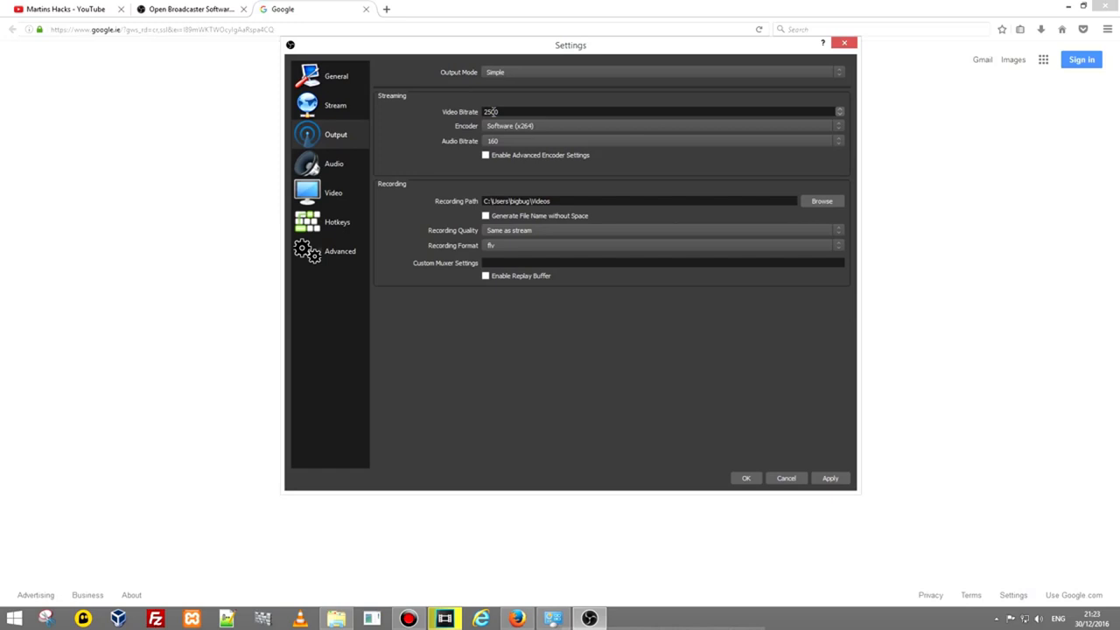
{"action": "type", "text": "2500"}
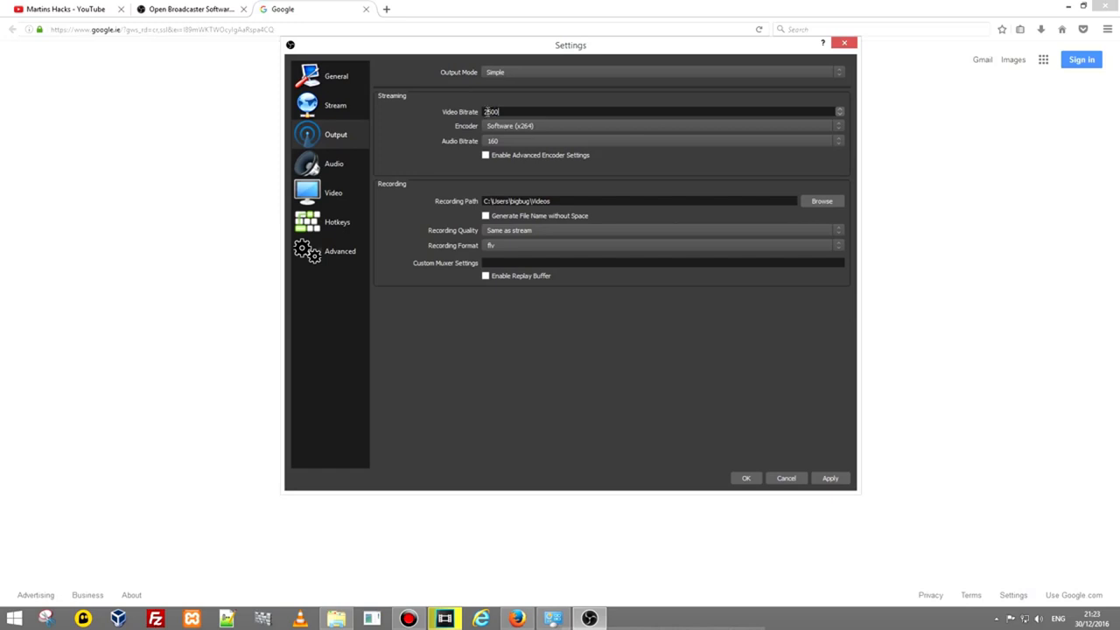
{"action": "mouse_move", "coordinate": [440, 111]}
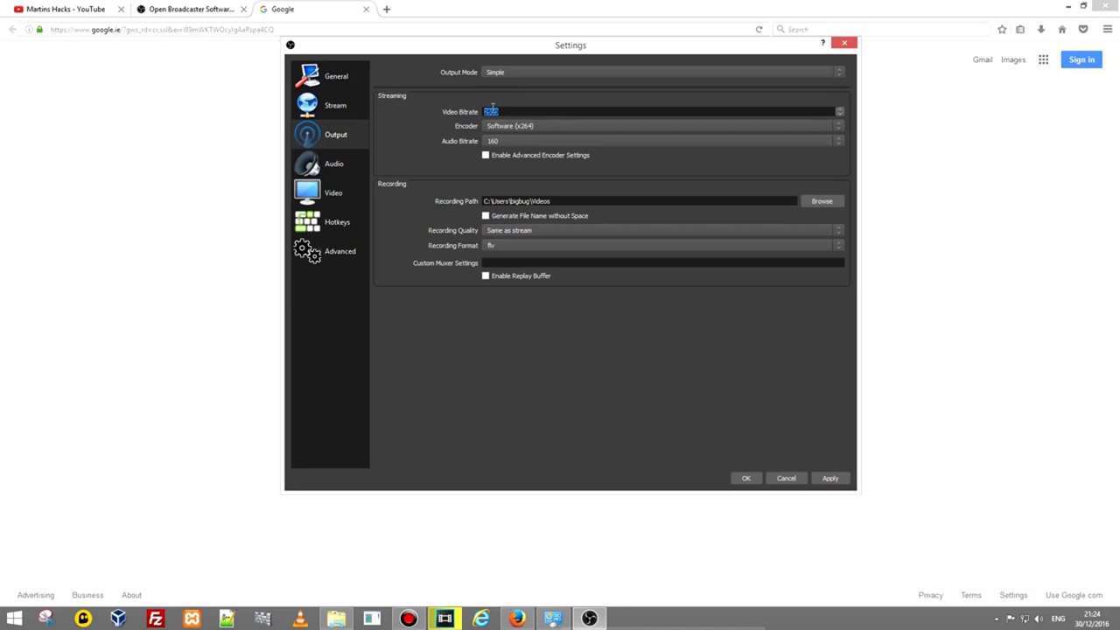
{"action": "type", "text": "2500"}
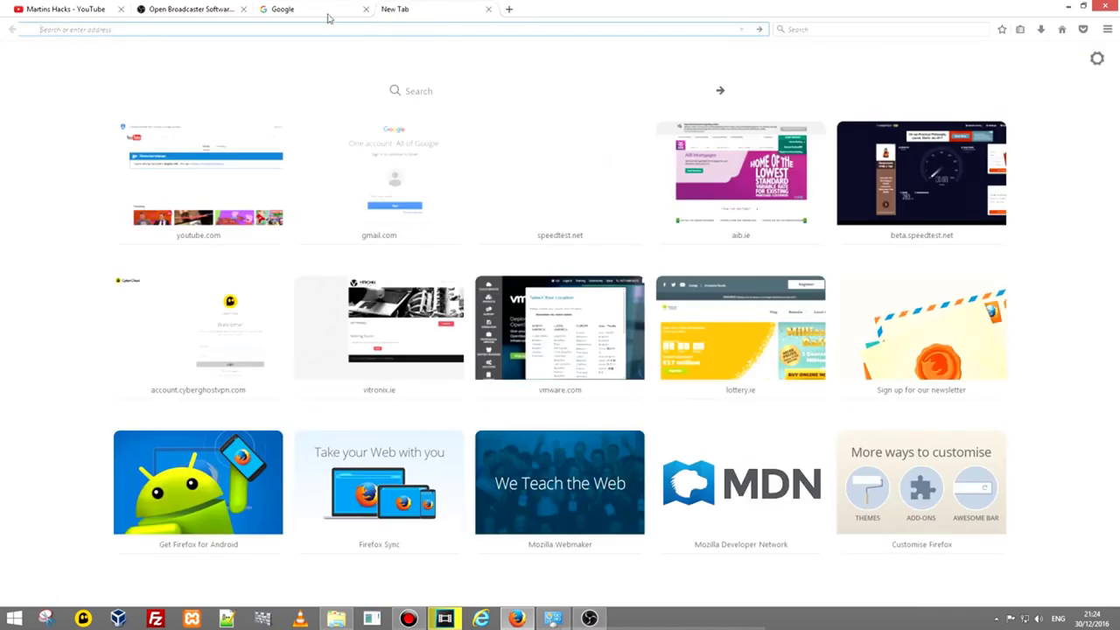
Search speedtest.net and begin the Ookla speed test on the recommended server
{"action": "left_click", "coordinate": [283, 8]}
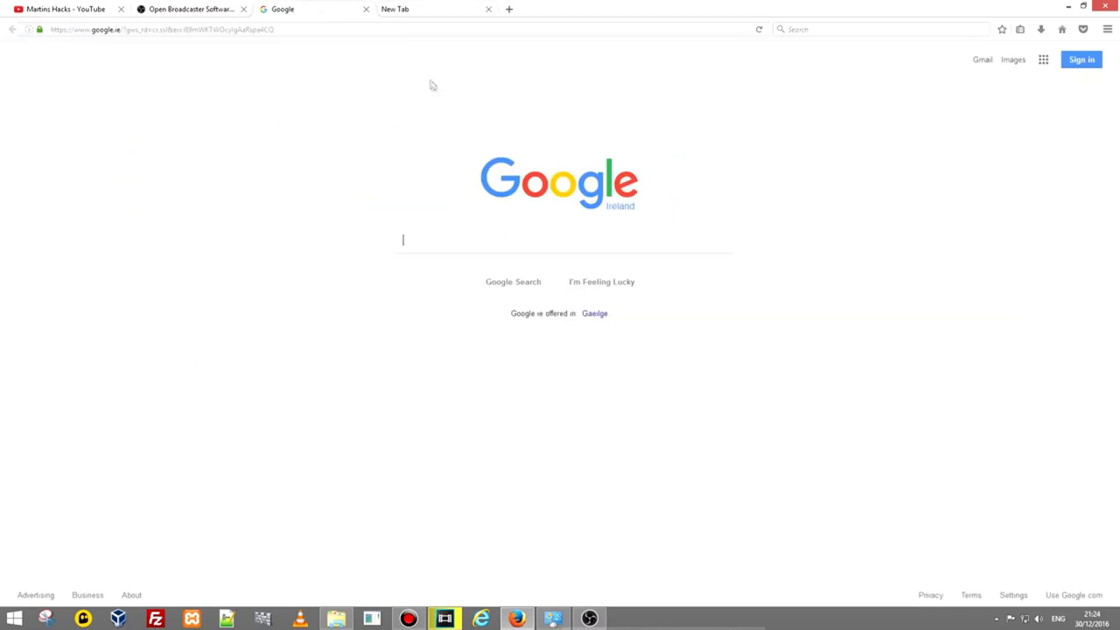
{"action": "type", "text": "speedtest.net"}
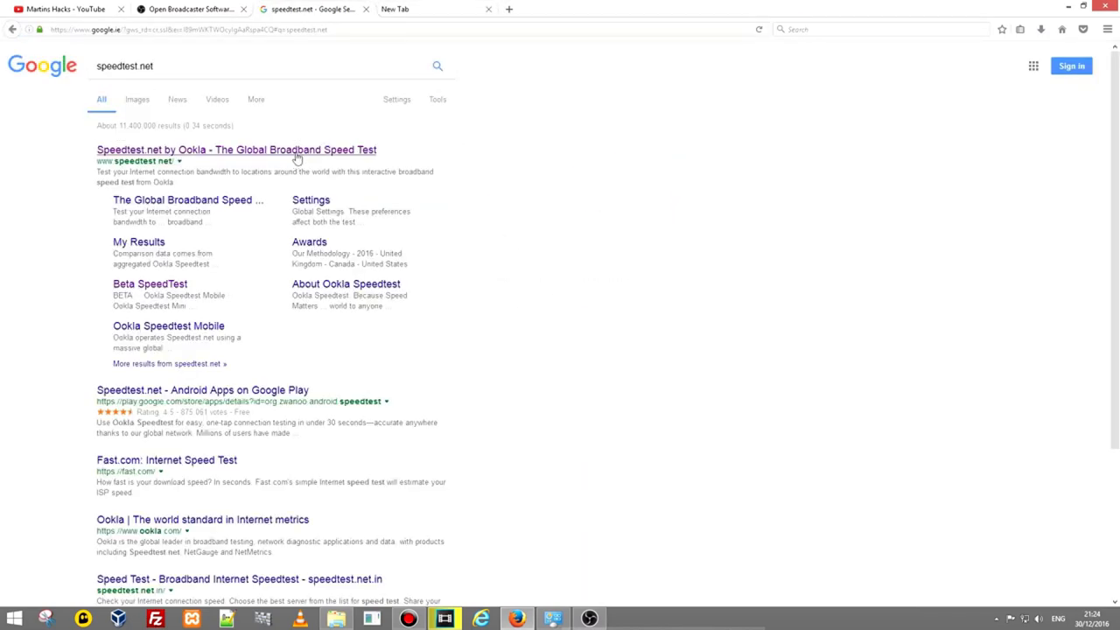
{"action": "left_click", "coordinate": [235, 149]}
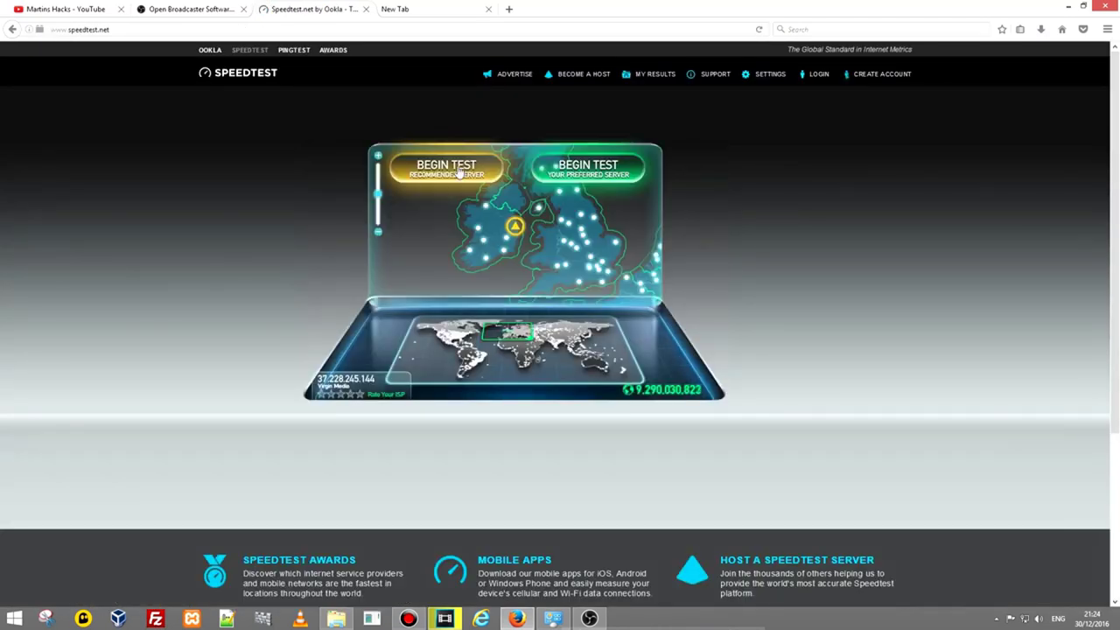
{"action": "left_click", "coordinate": [446, 168]}
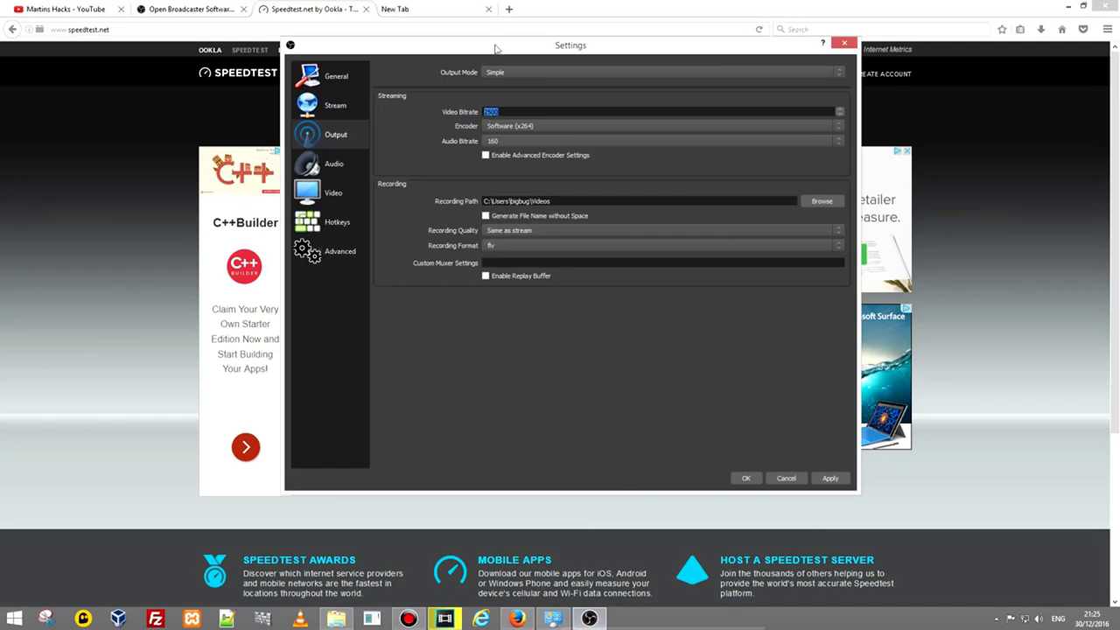
Bring OBS's Output settings back to front, keeping the Software (x264) encoder
{"action": "left_click_drag", "start_coordinate": [571, 45], "coordinate": [777, 124]}
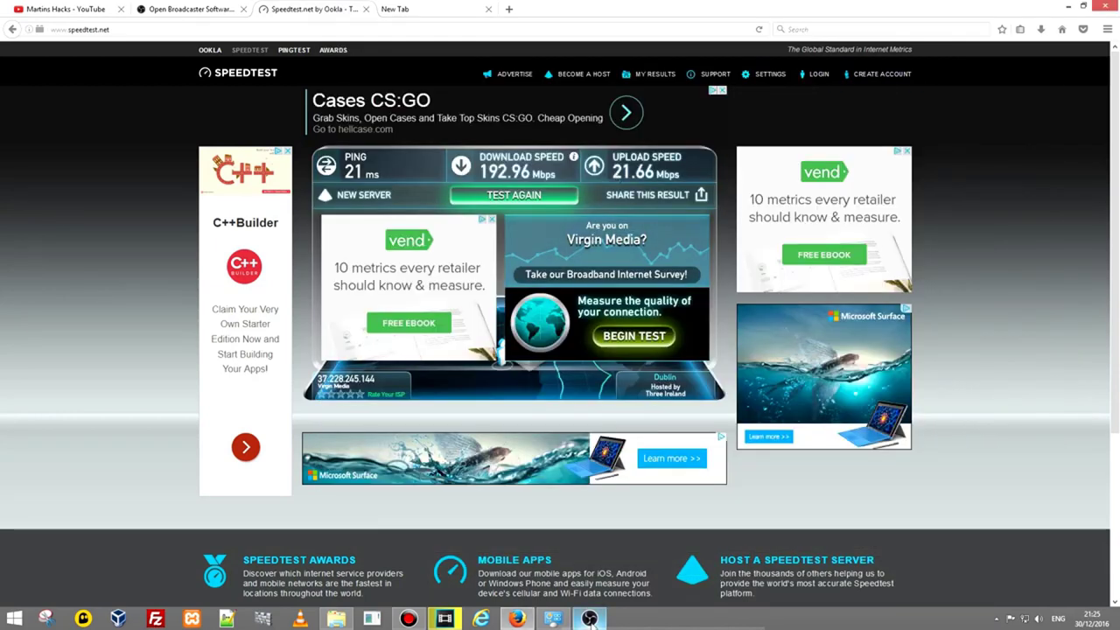
{"action": "left_click", "coordinate": [589, 619]}
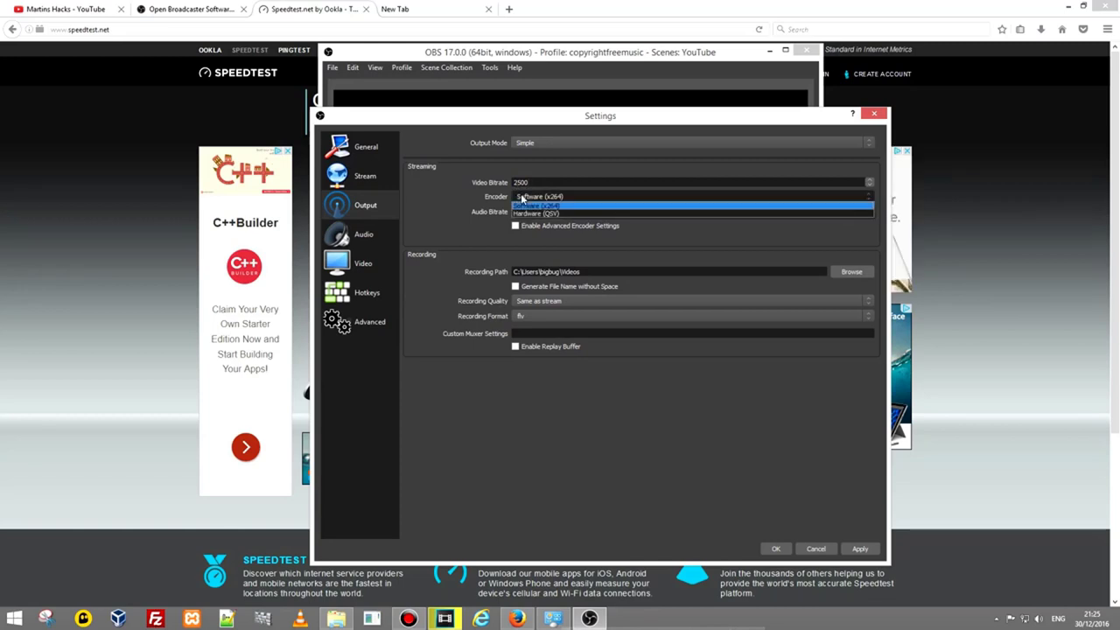
{"action": "left_click", "coordinate": [540, 196]}
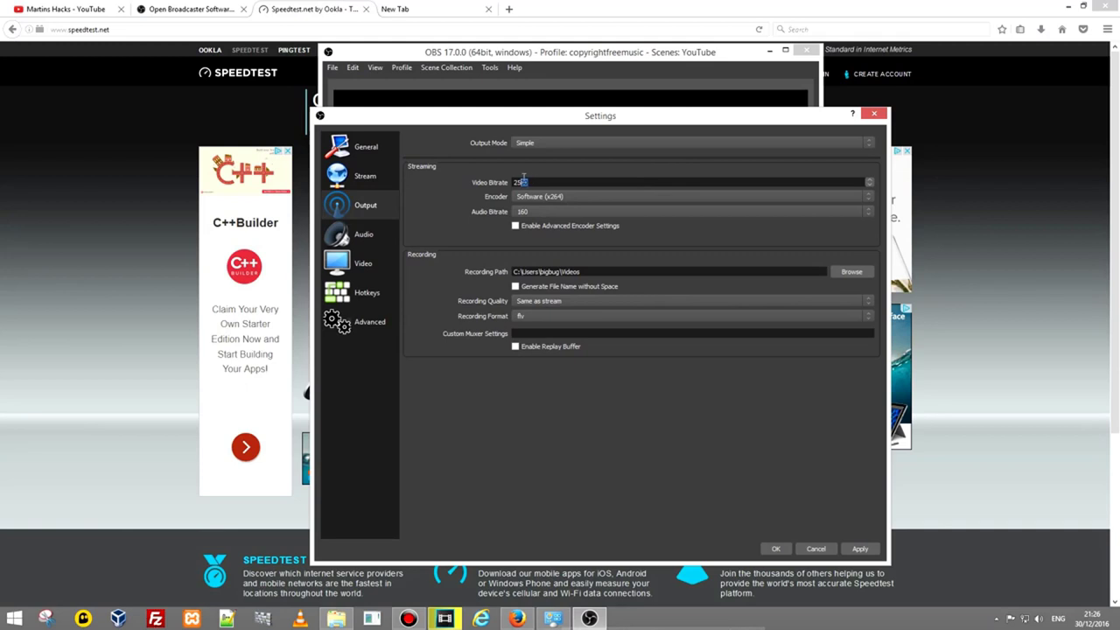
Reselect the Video Bitrate field and enter 2500
{"action": "triple_click", "coordinate": [519, 182]}
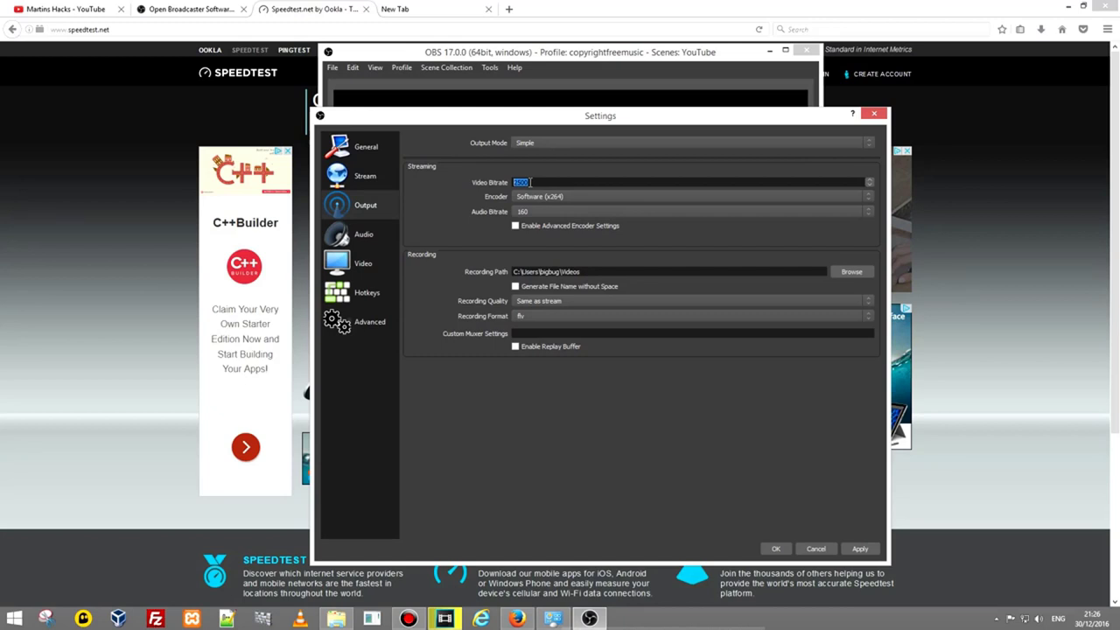
{"action": "type", "text": "2500"}
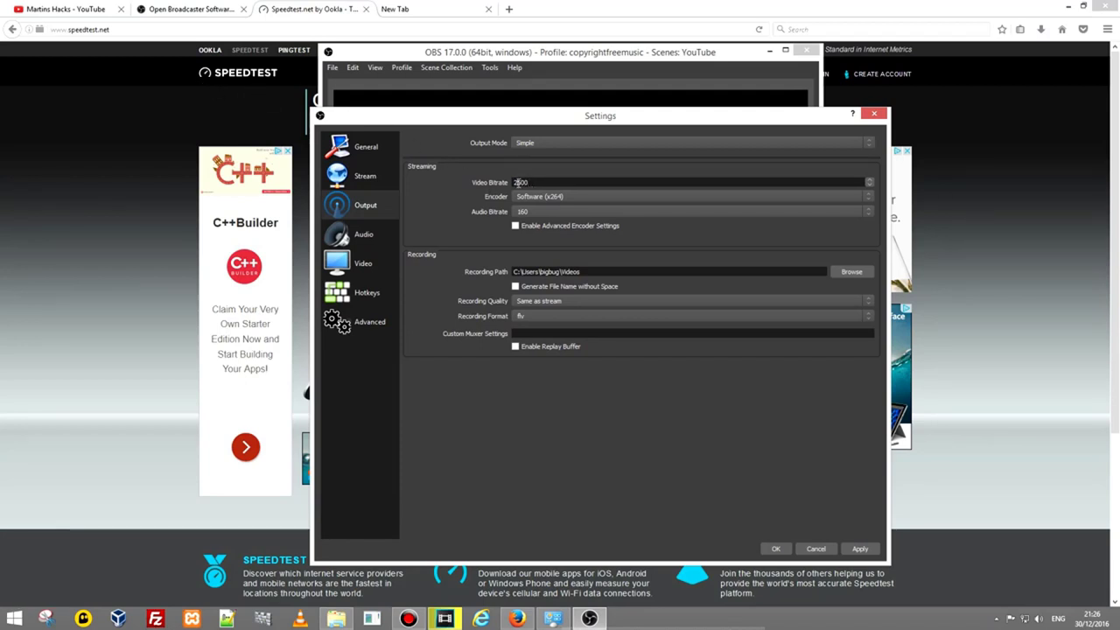
{"action": "triple_click", "coordinate": [520, 182]}
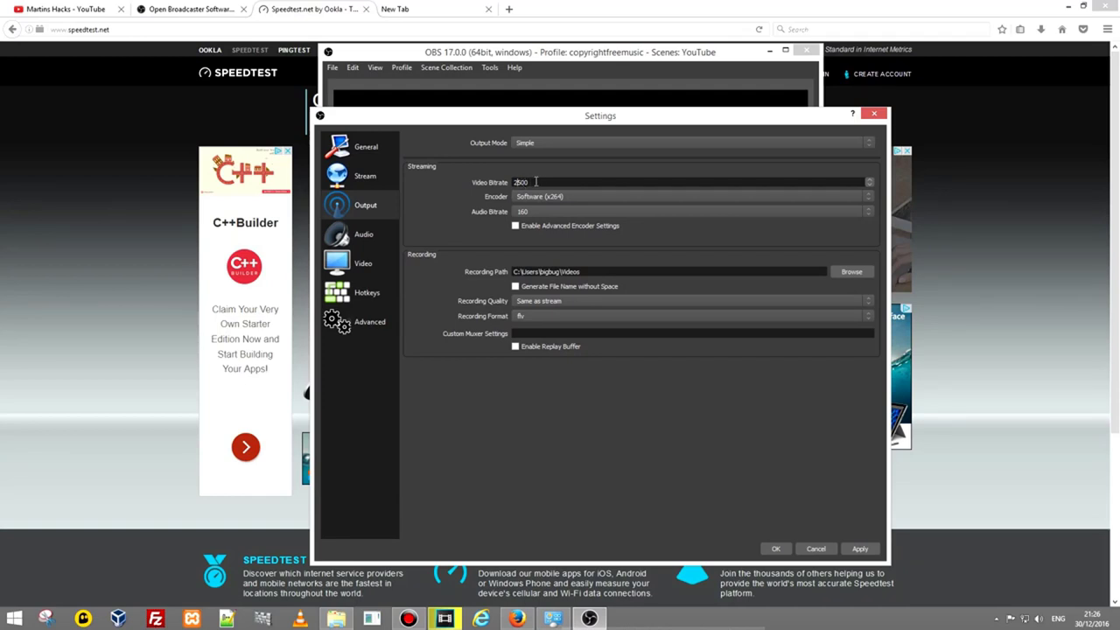
{"action": "triple_click", "coordinate": [521, 182]}
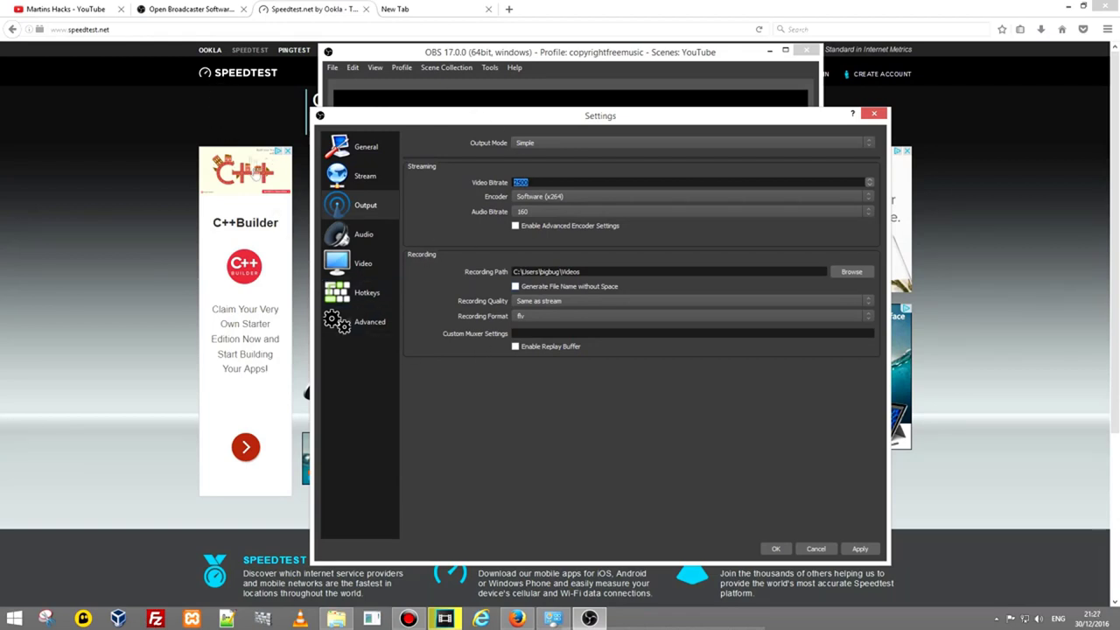
{"action": "mouse_move", "coordinate": [103, 137]}
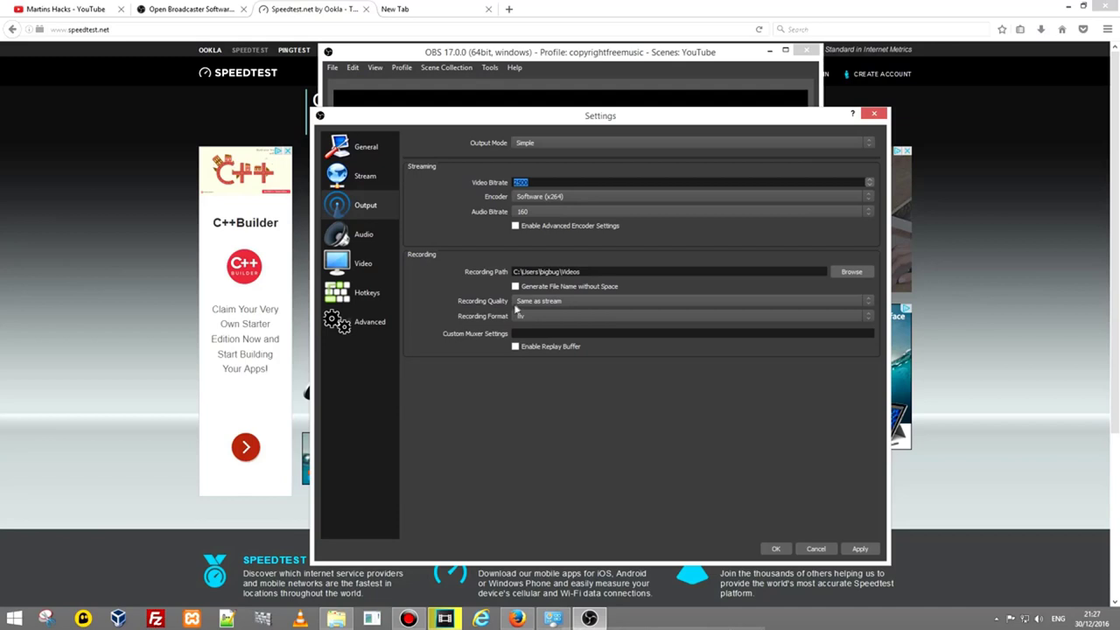
{"action": "mouse_move", "coordinate": [476, 311]}
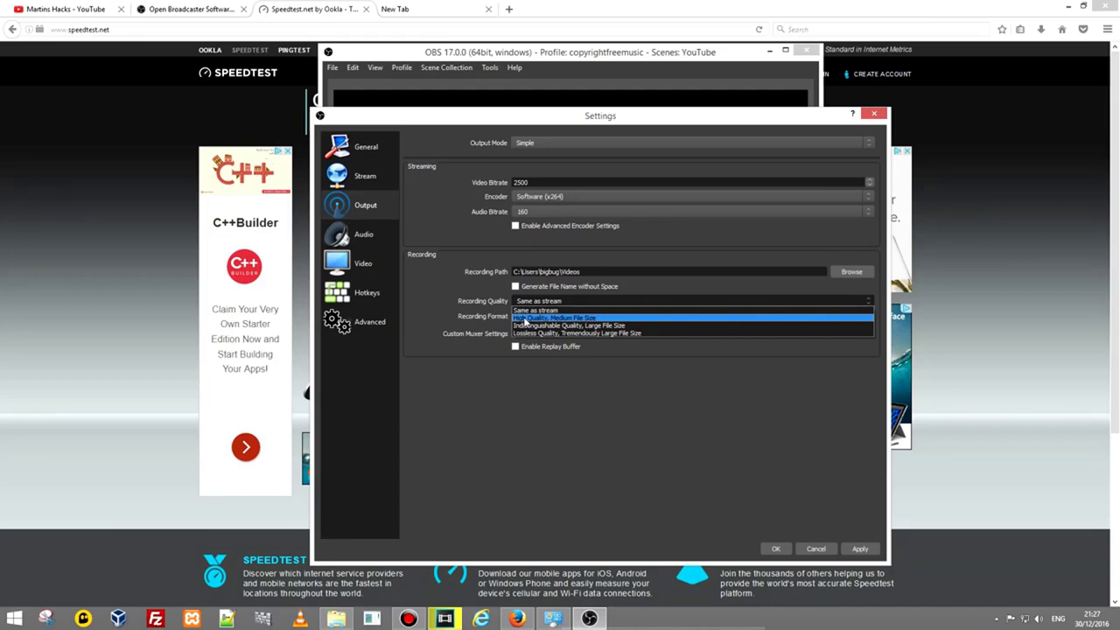
Set recording quality to High Quality, Medium File Size, format mp4, and path to Desktop
{"action": "left_click", "coordinate": [568, 317]}
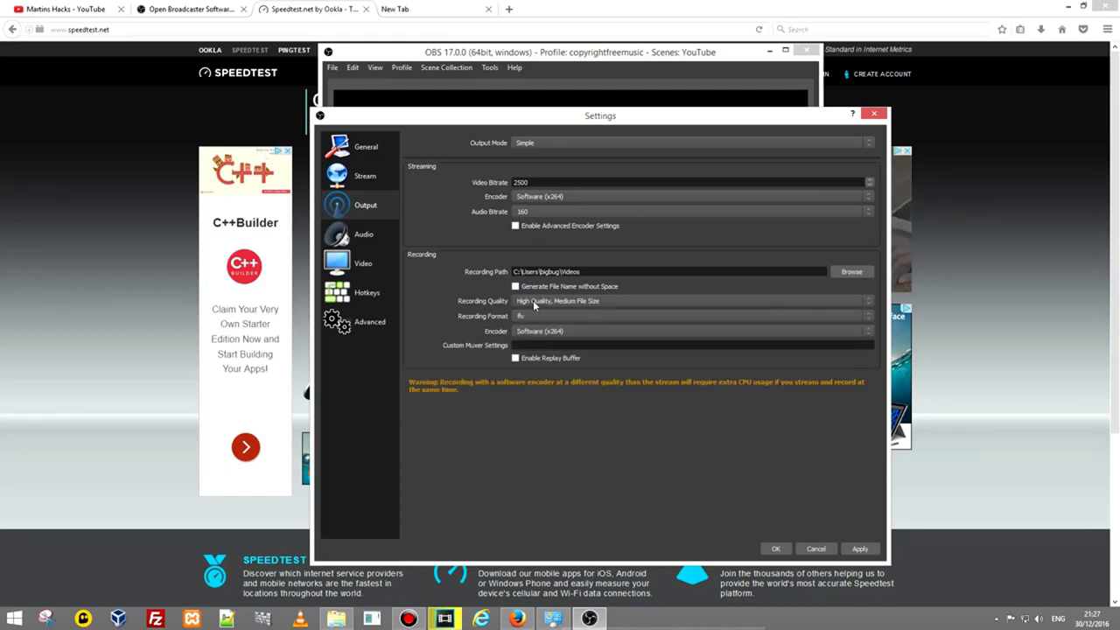
{"action": "mouse_move", "coordinate": [524, 392]}
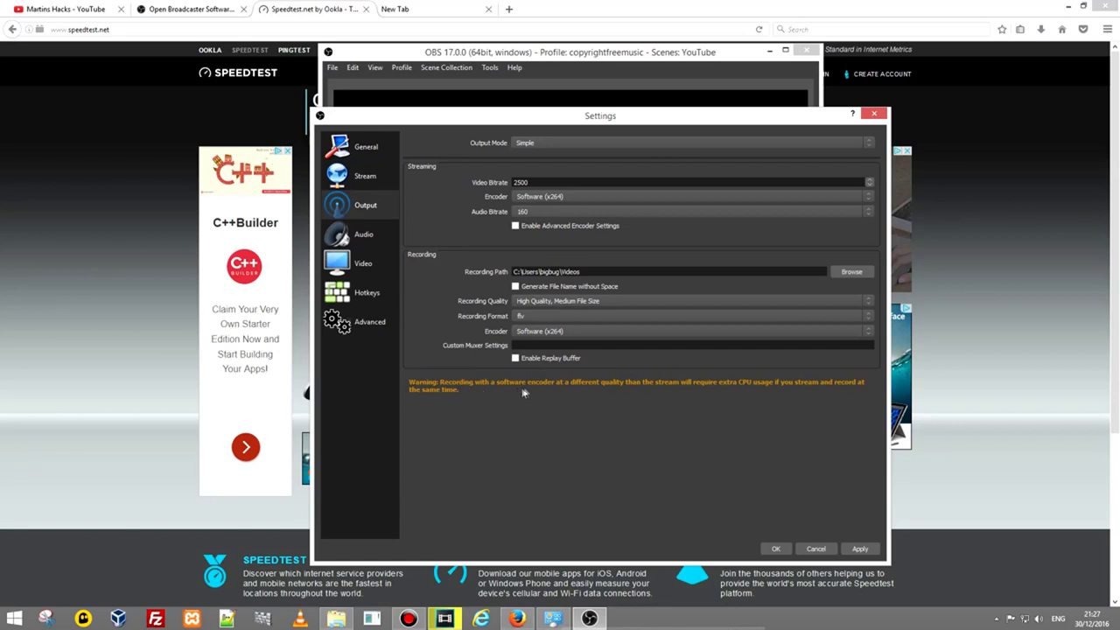
{"action": "mouse_move", "coordinate": [636, 392]}
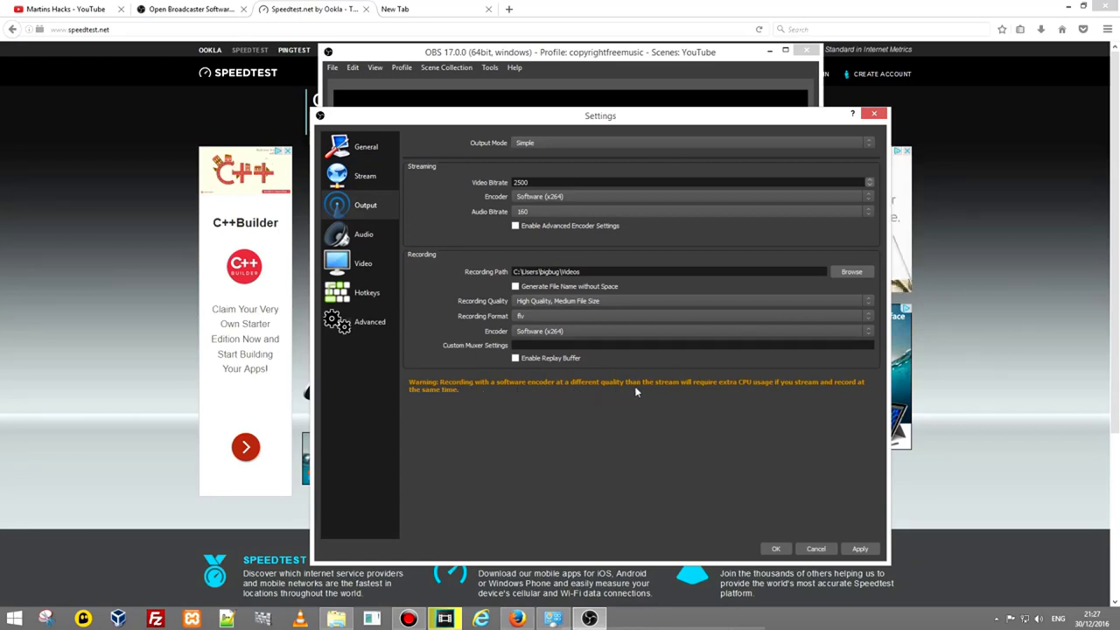
{"action": "mouse_move", "coordinate": [732, 392]}
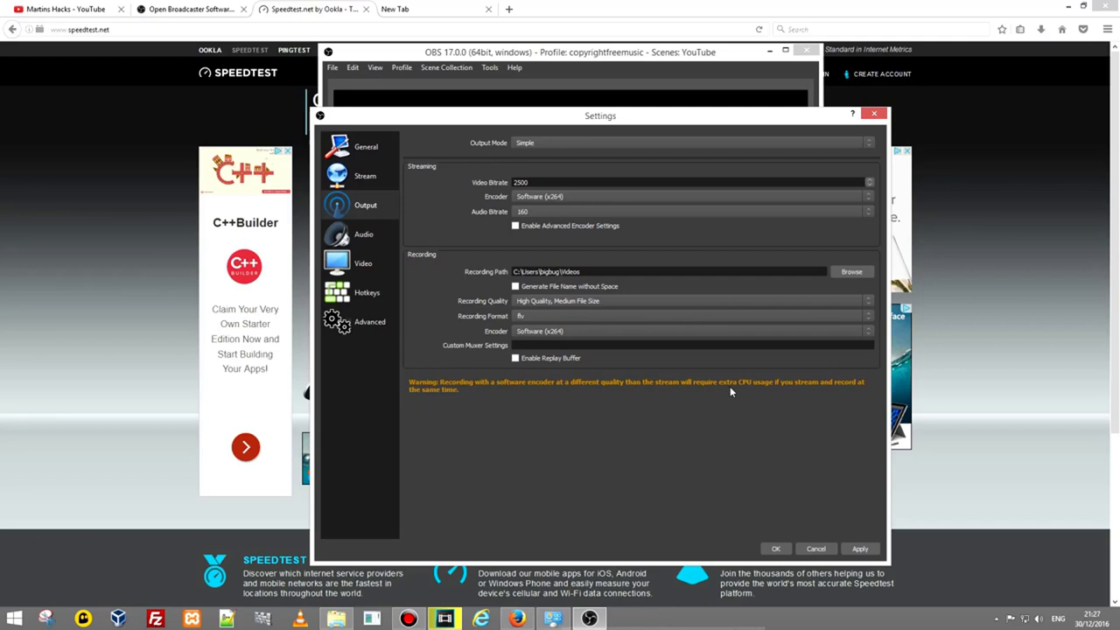
{"action": "mouse_move", "coordinate": [769, 392]}
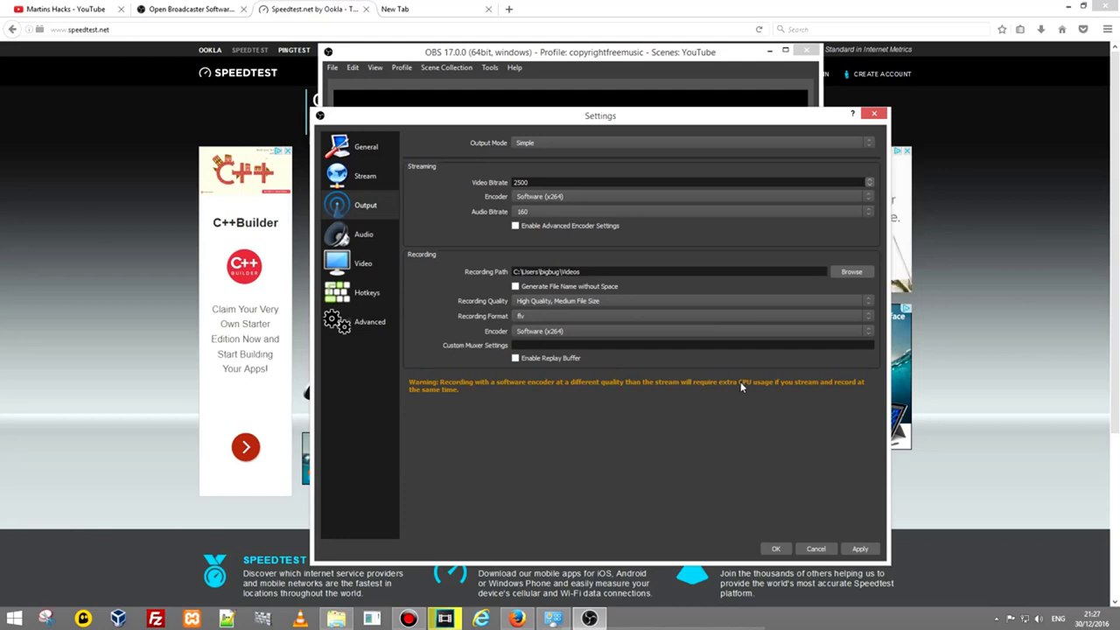
{"action": "mouse_move", "coordinate": [529, 311]}
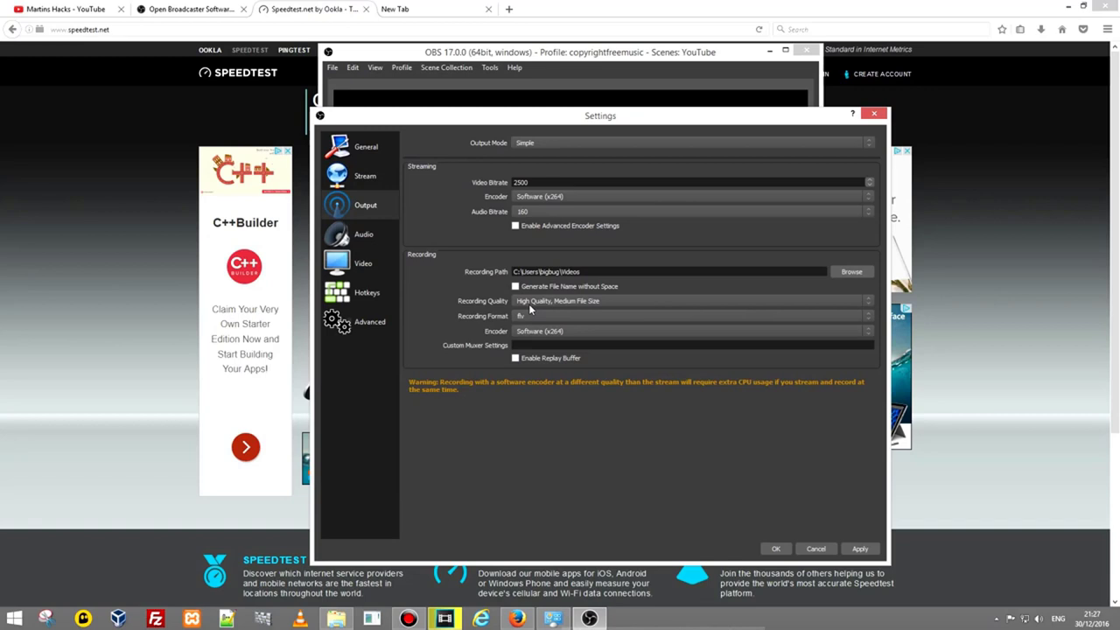
{"action": "mouse_move", "coordinate": [525, 307]}
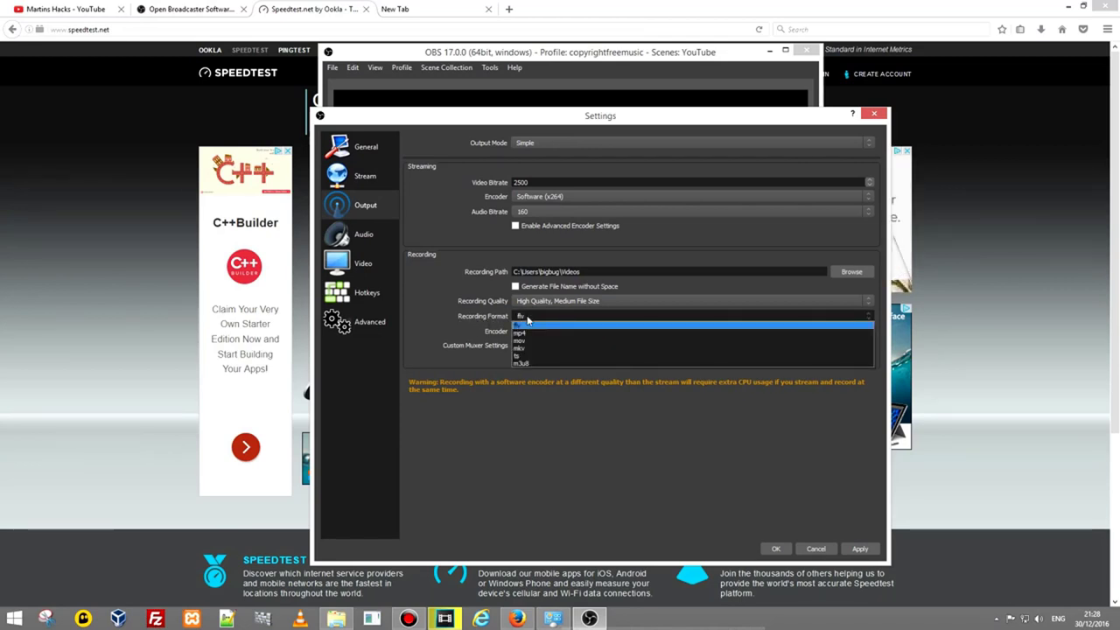
{"action": "mouse_move", "coordinate": [520, 334]}
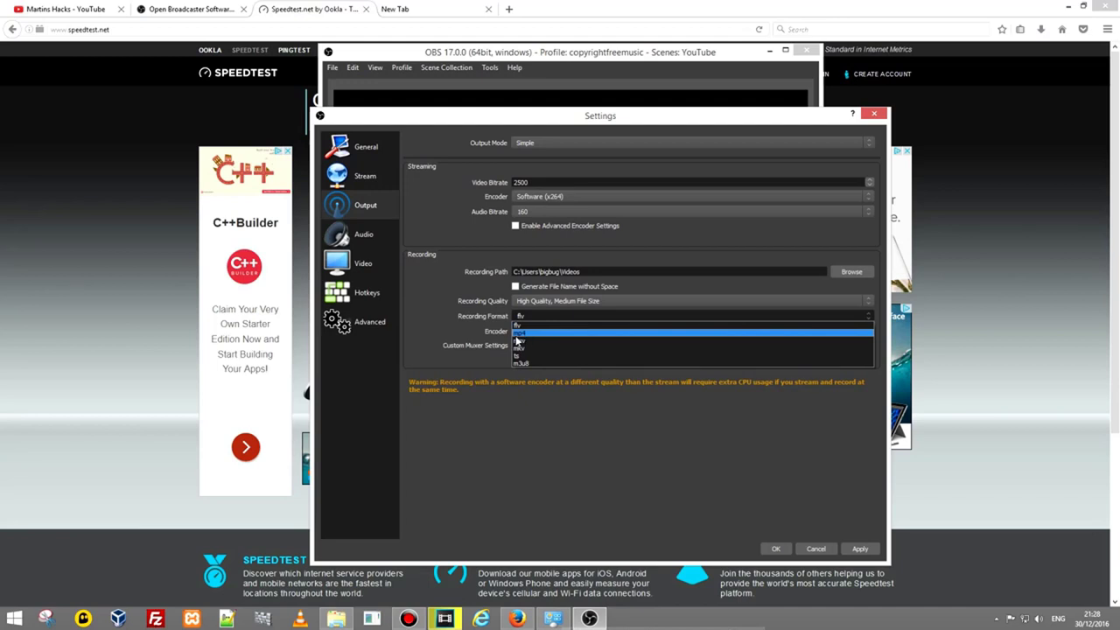
{"action": "left_click", "coordinate": [519, 333]}
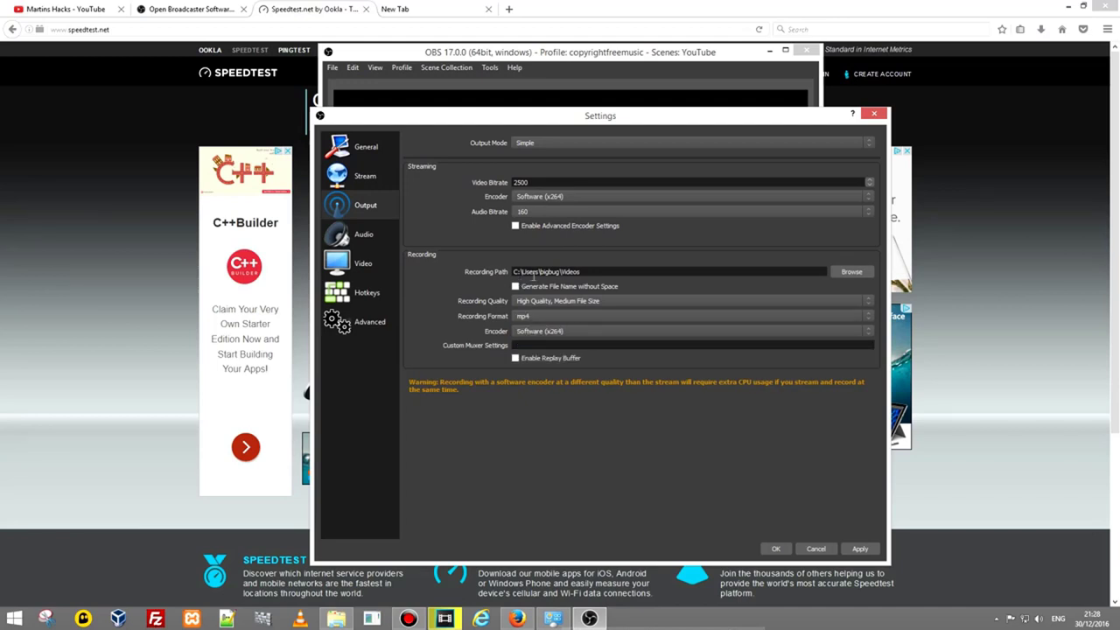
{"action": "mouse_move", "coordinate": [835, 289]}
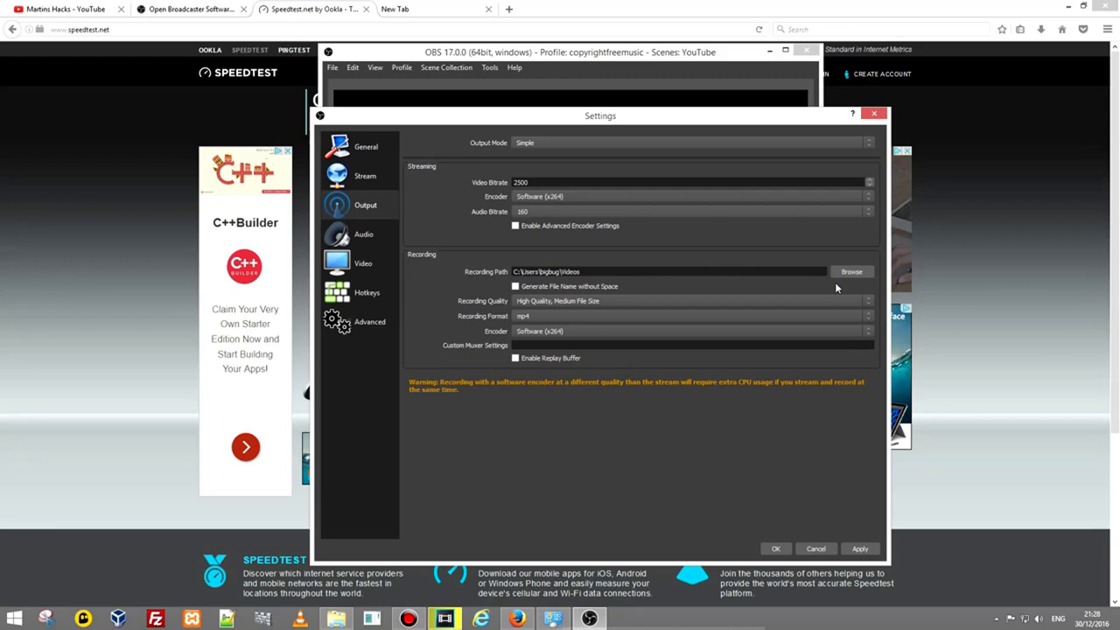
{"action": "left_click", "coordinate": [852, 271]}
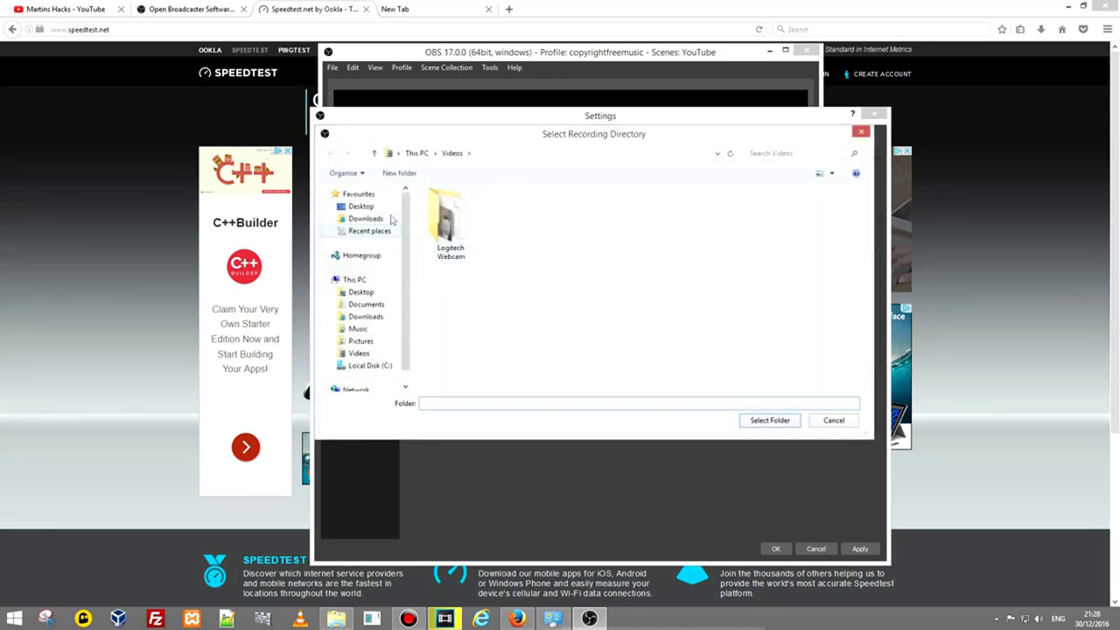
{"action": "left_click", "coordinate": [360, 206]}
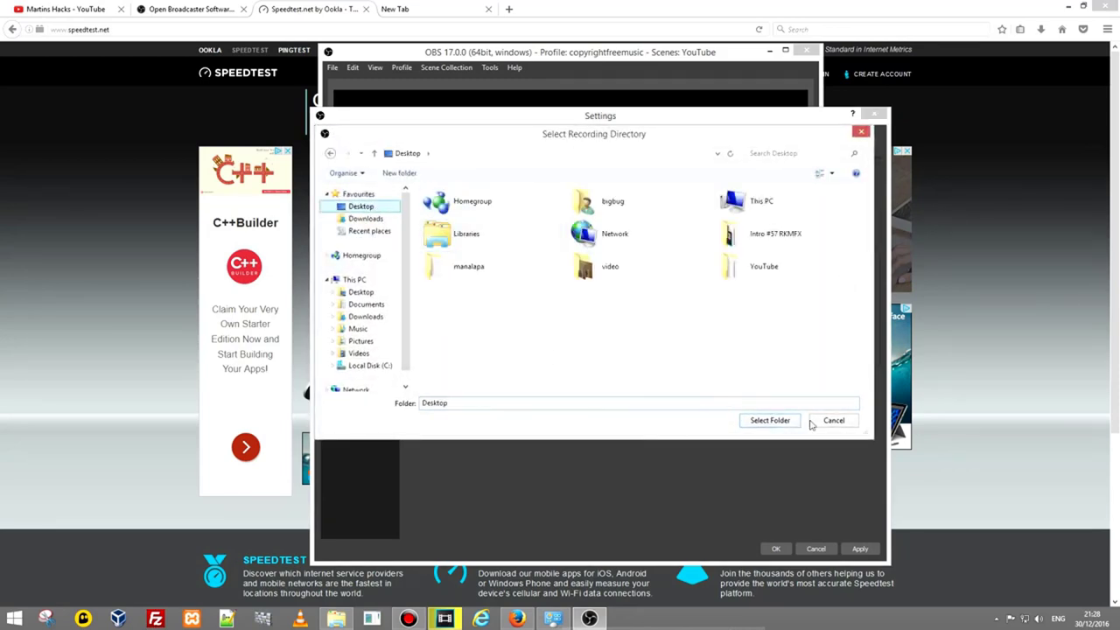
{"action": "left_click", "coordinate": [769, 420]}
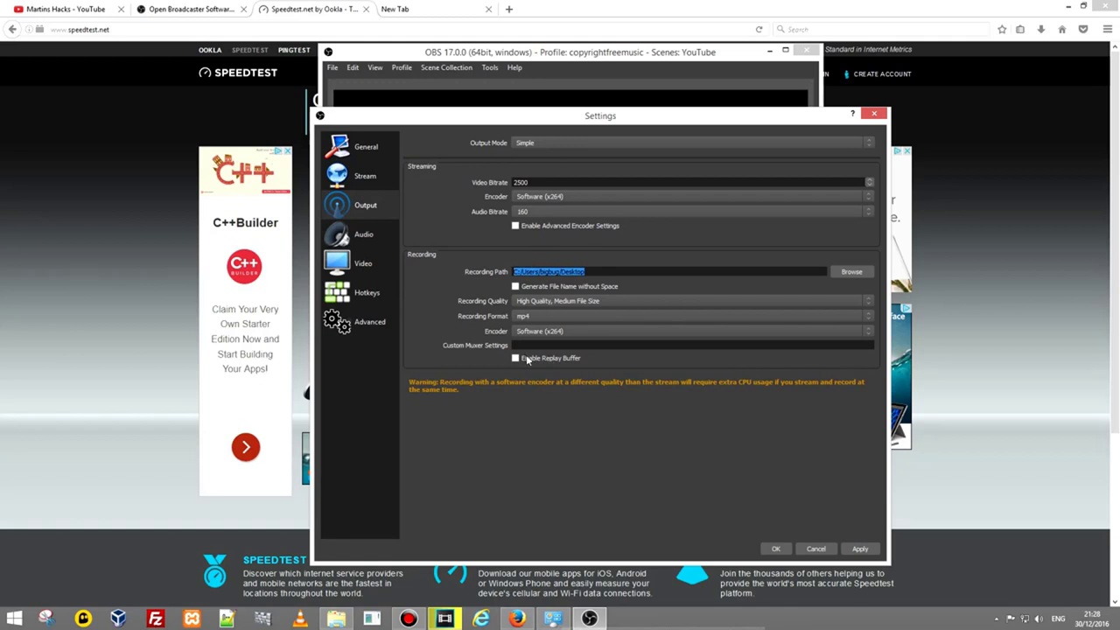
{"action": "mouse_move", "coordinate": [600, 275]}
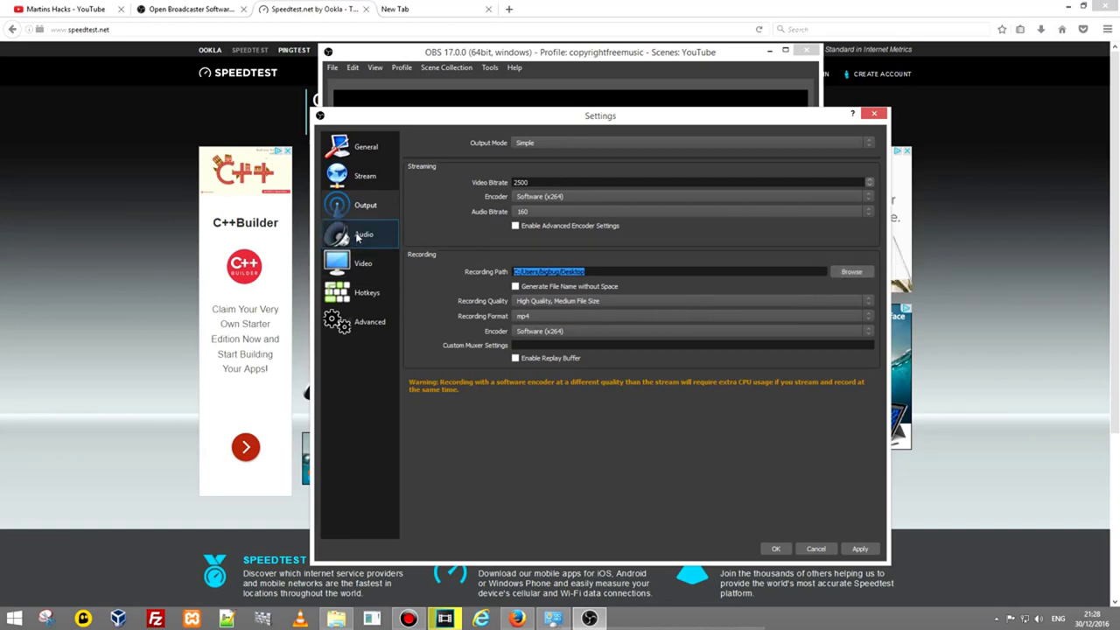
Confirm Yeti Stereo Microphone audio and 1920x1080 base, 1280x720 output video at 30 FPS
{"action": "left_click", "coordinate": [364, 234]}
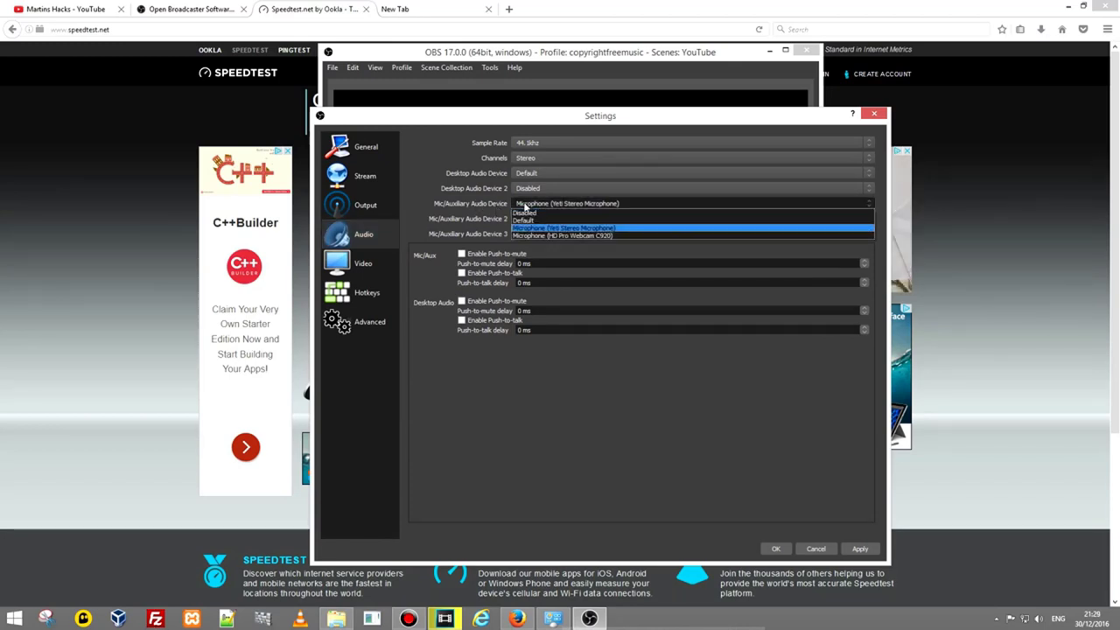
{"action": "left_click", "coordinate": [362, 263]}
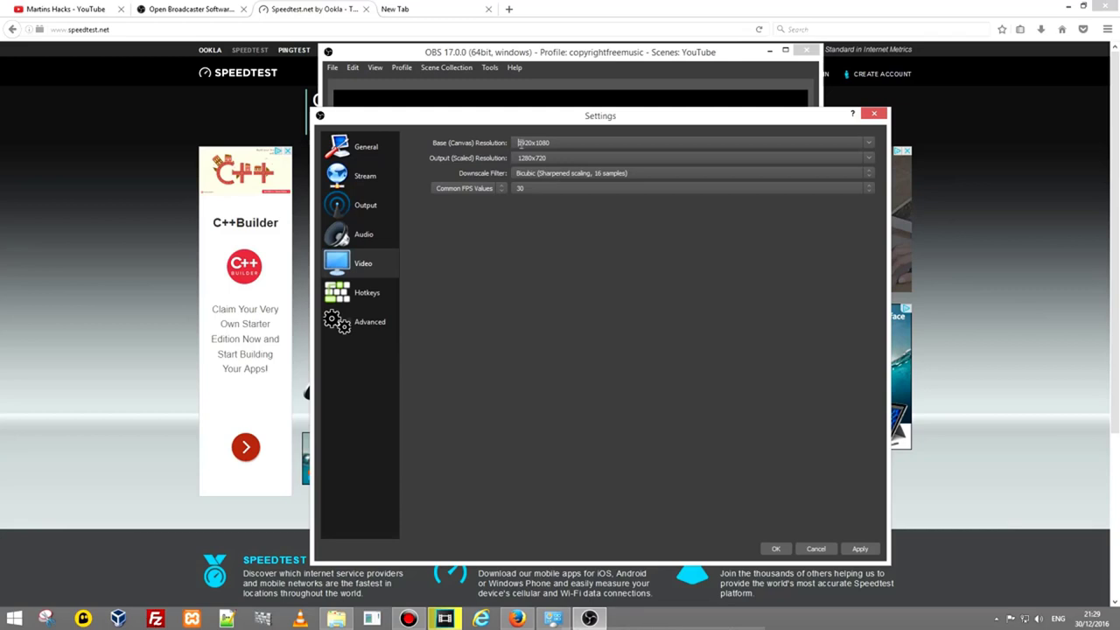
{"action": "triple_click", "coordinate": [534, 142]}
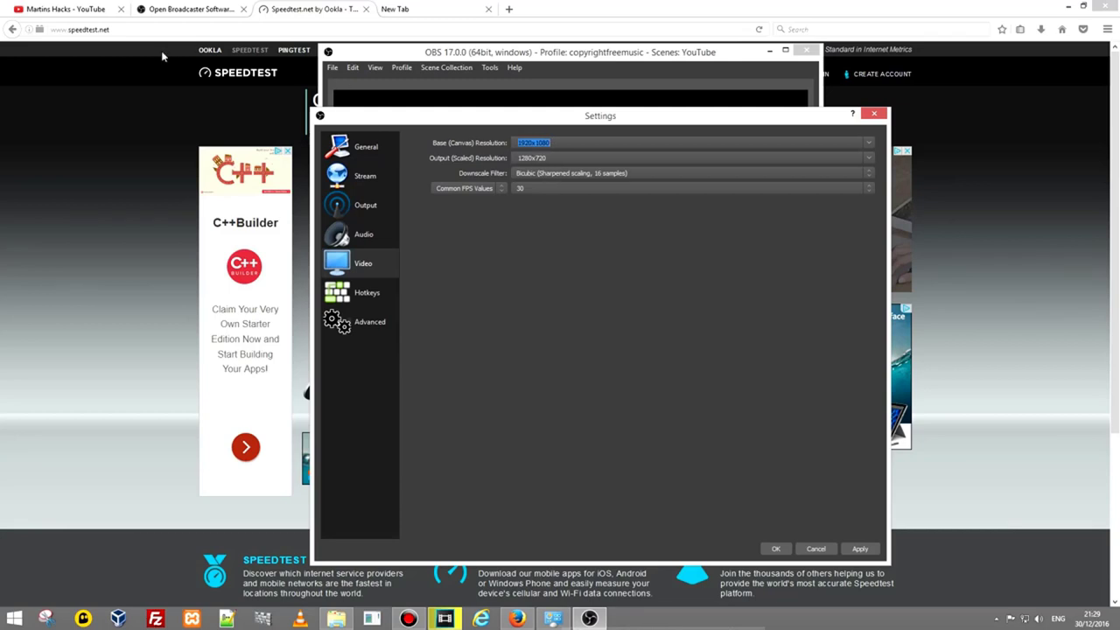
{"action": "mouse_move", "coordinate": [628, 135]}
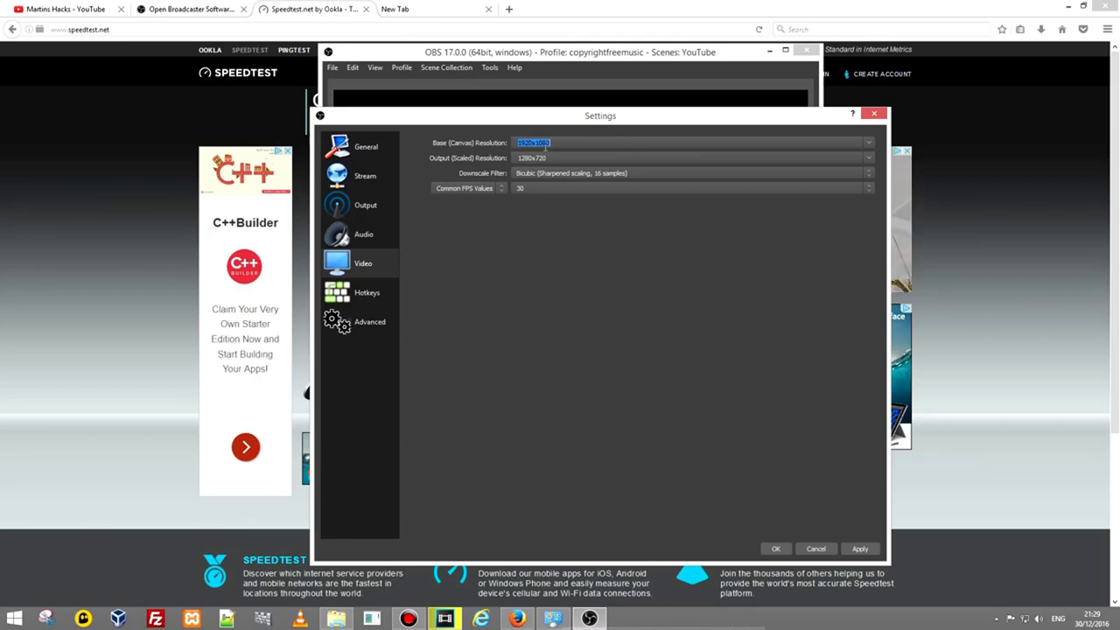
{"action": "left_click", "coordinate": [867, 188]}
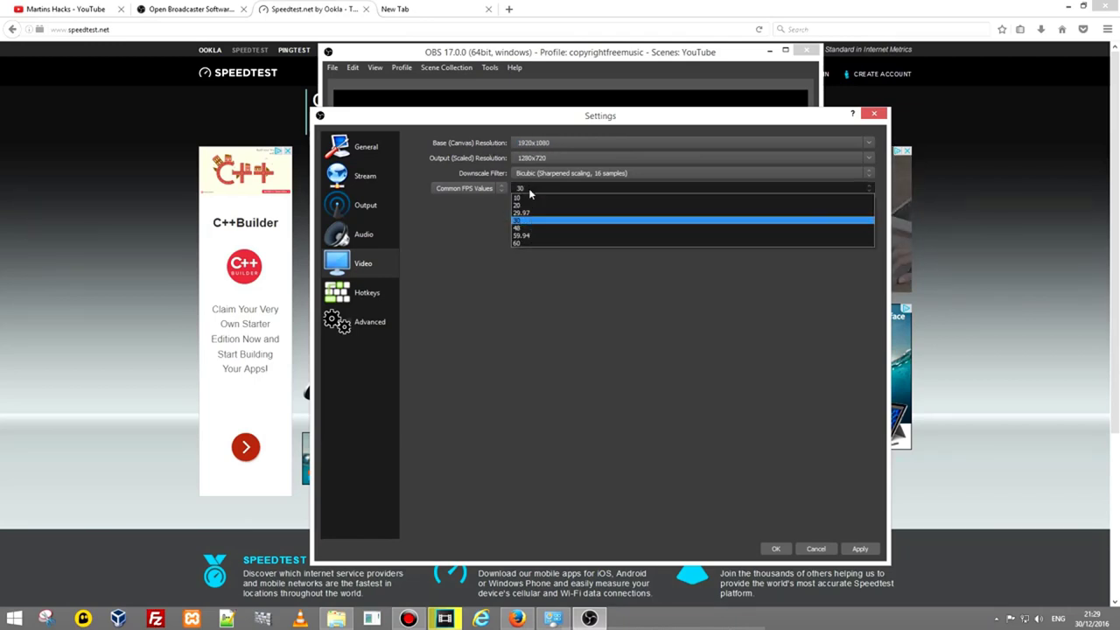
{"action": "left_click", "coordinate": [520, 188]}
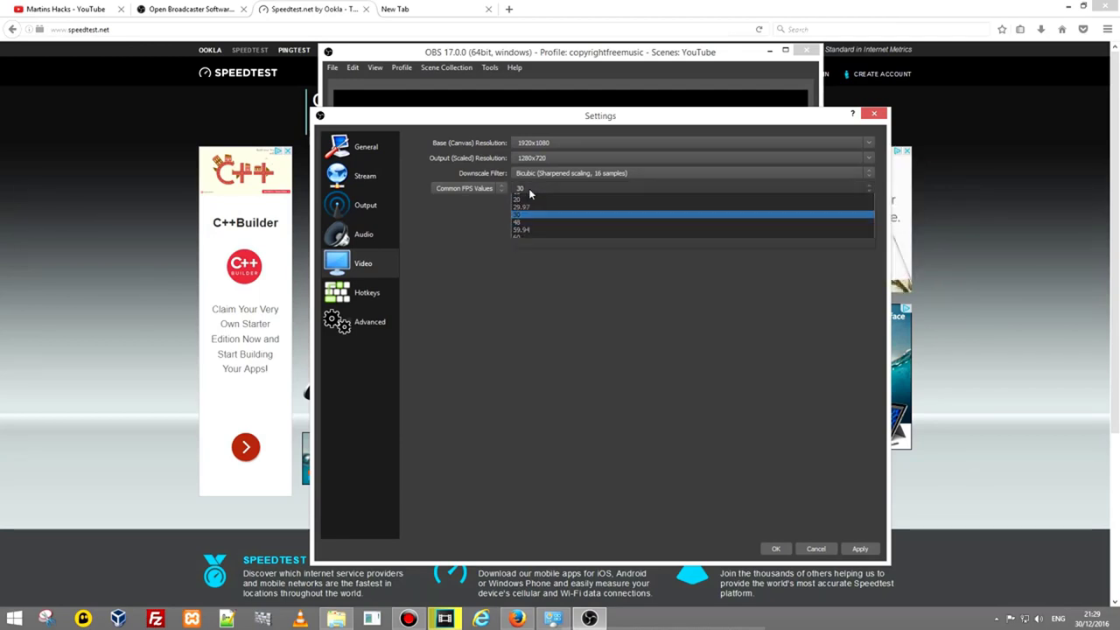
{"action": "left_click", "coordinate": [518, 188]}
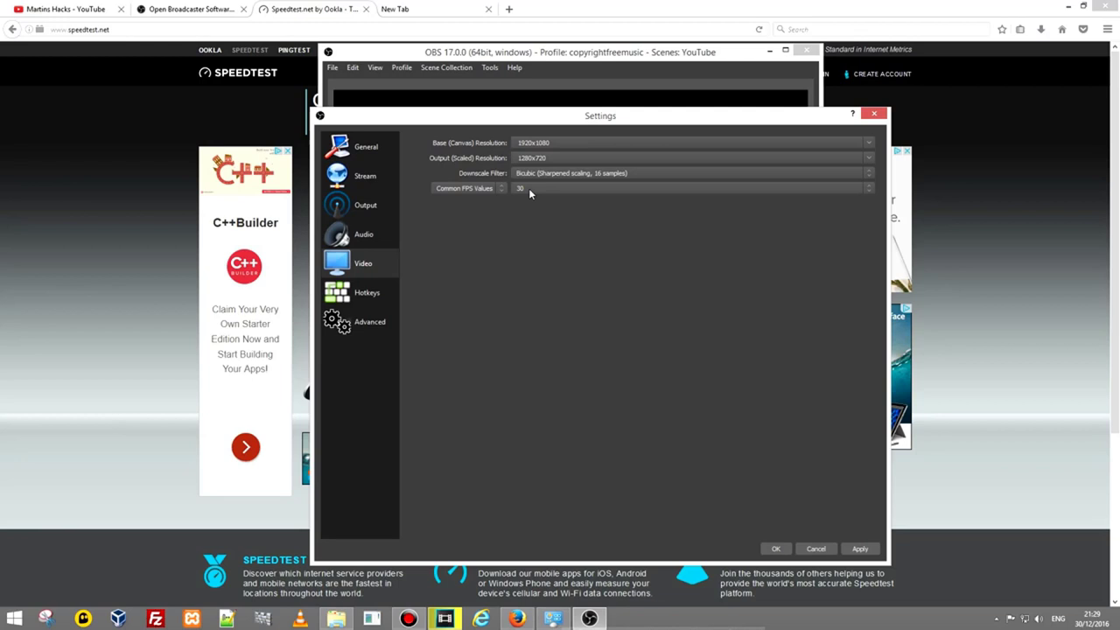
{"action": "left_click", "coordinate": [366, 292]}
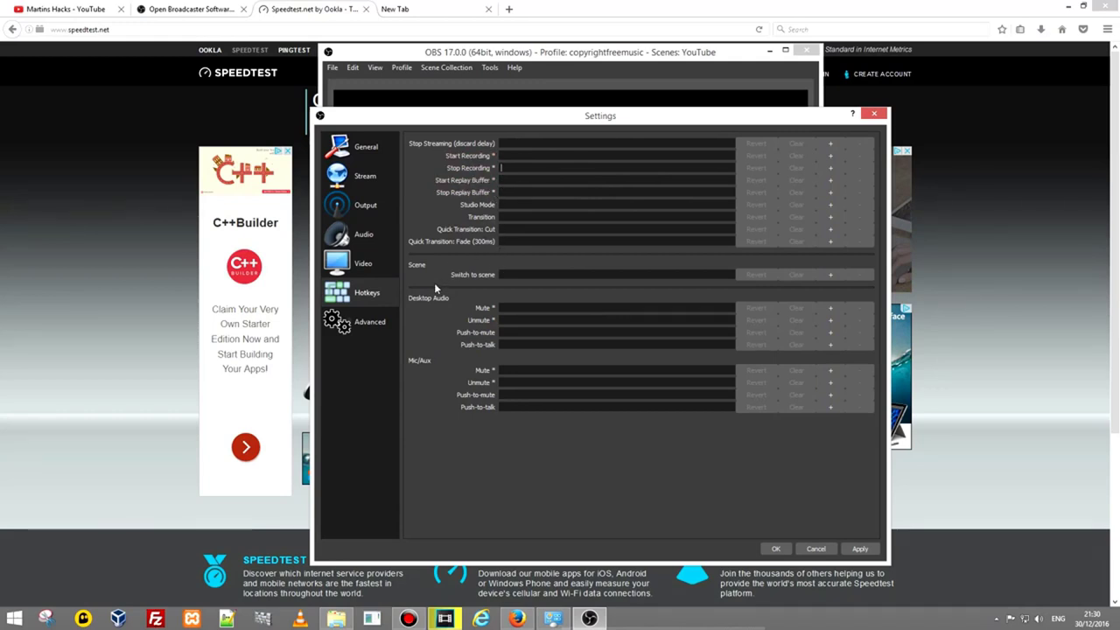
View the Advanced page, then apply with OK and close Settings
{"action": "left_click", "coordinate": [369, 321]}
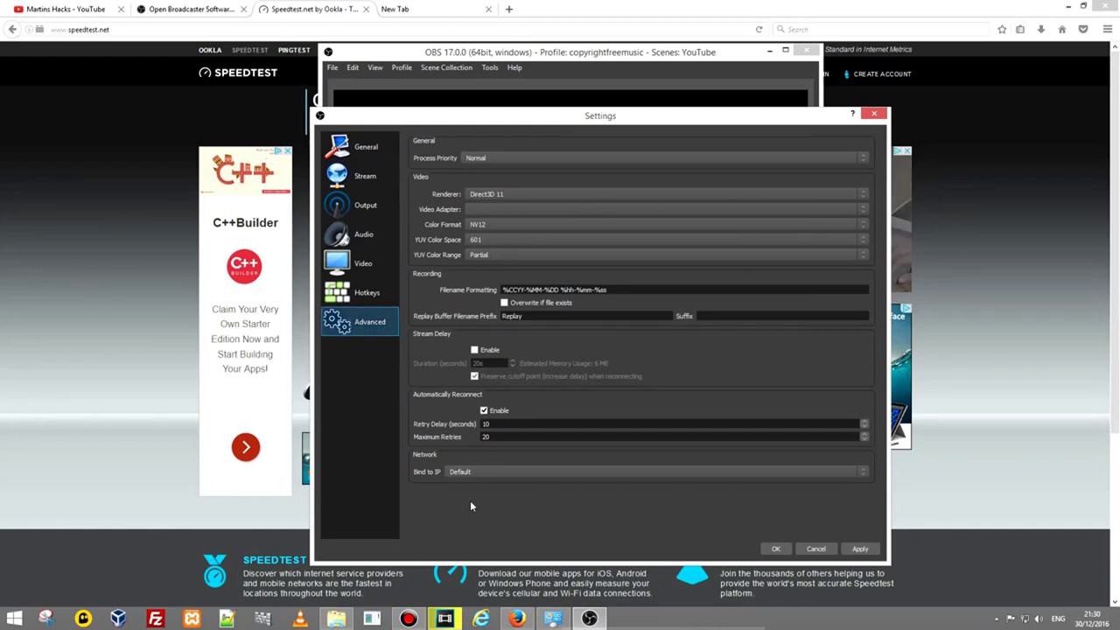
{"action": "mouse_move", "coordinate": [509, 492]}
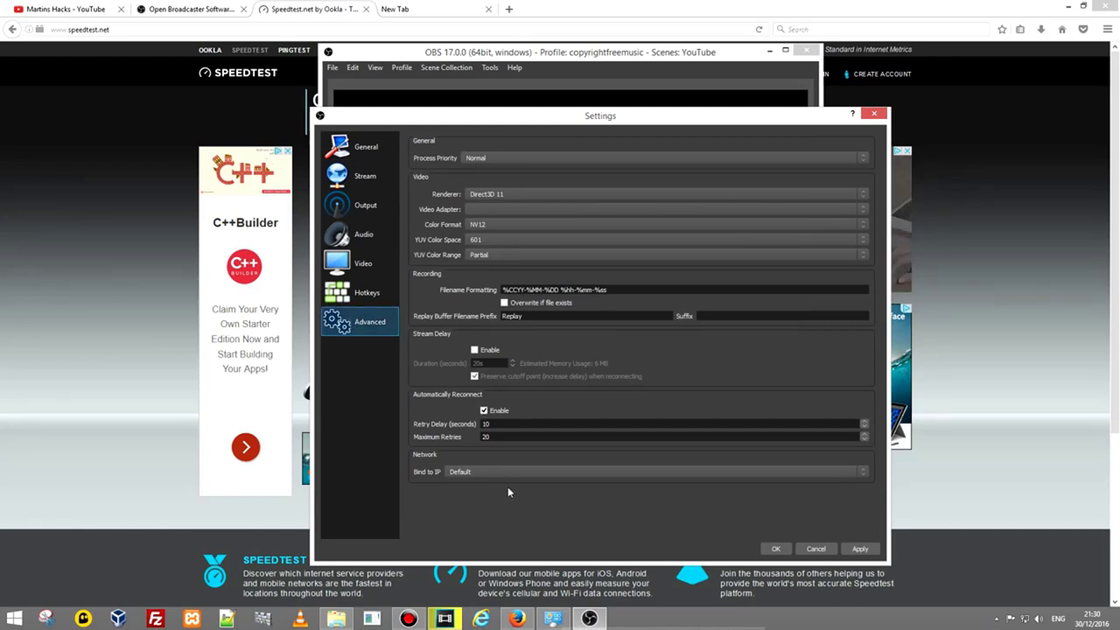
{"action": "mouse_move", "coordinate": [375, 306]}
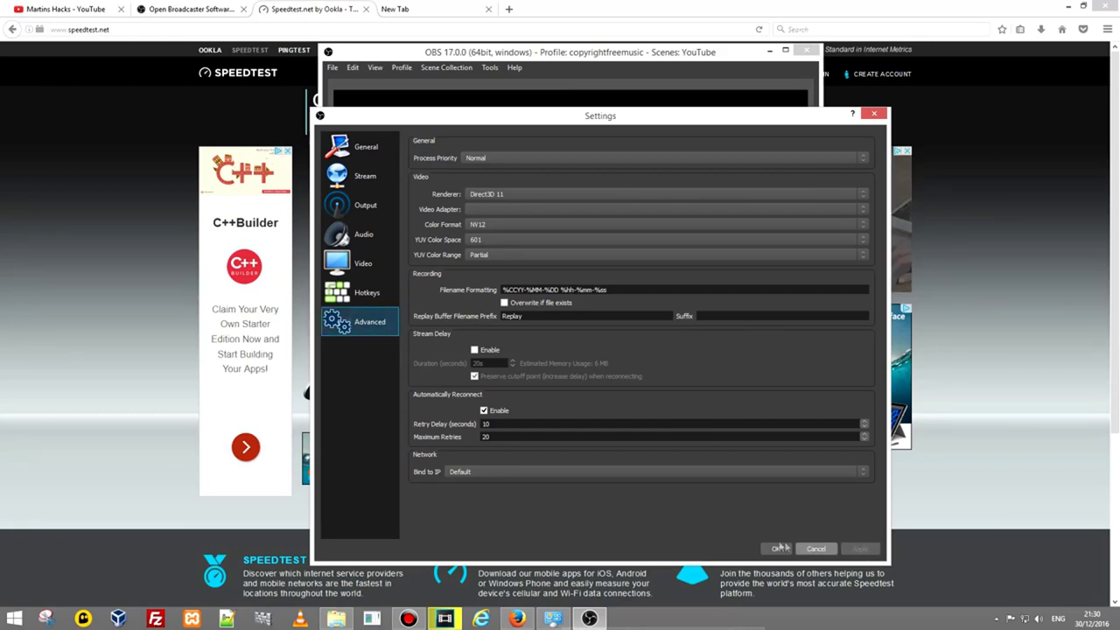
{"action": "left_click", "coordinate": [776, 549]}
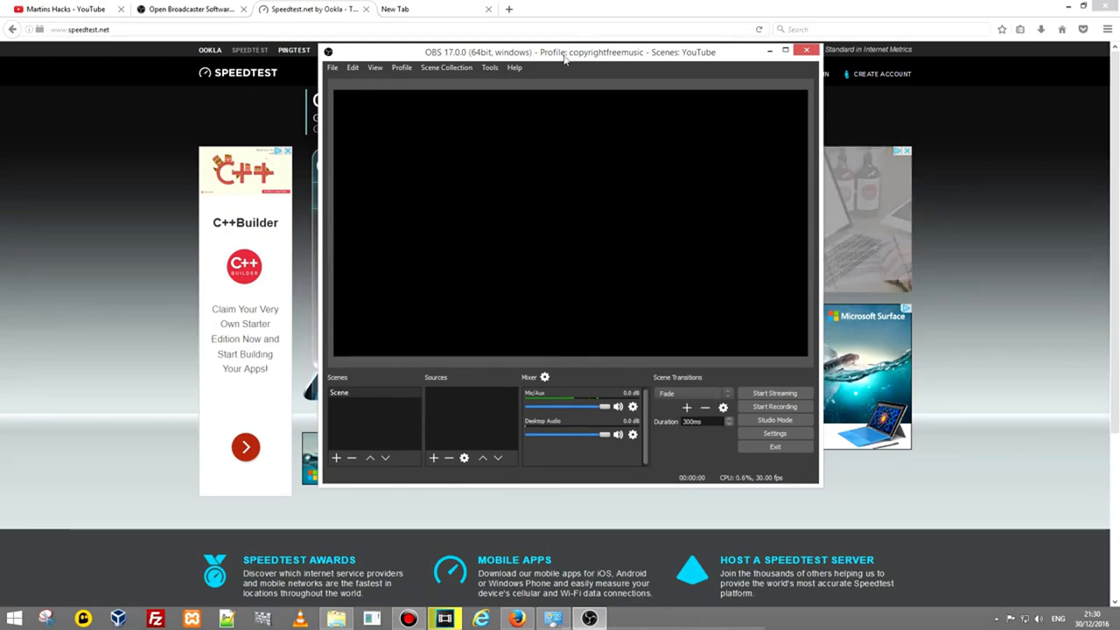
Add a new scene named 'screen'
{"action": "left_click_drag", "start_coordinate": [567, 52], "coordinate": [473, 75]}
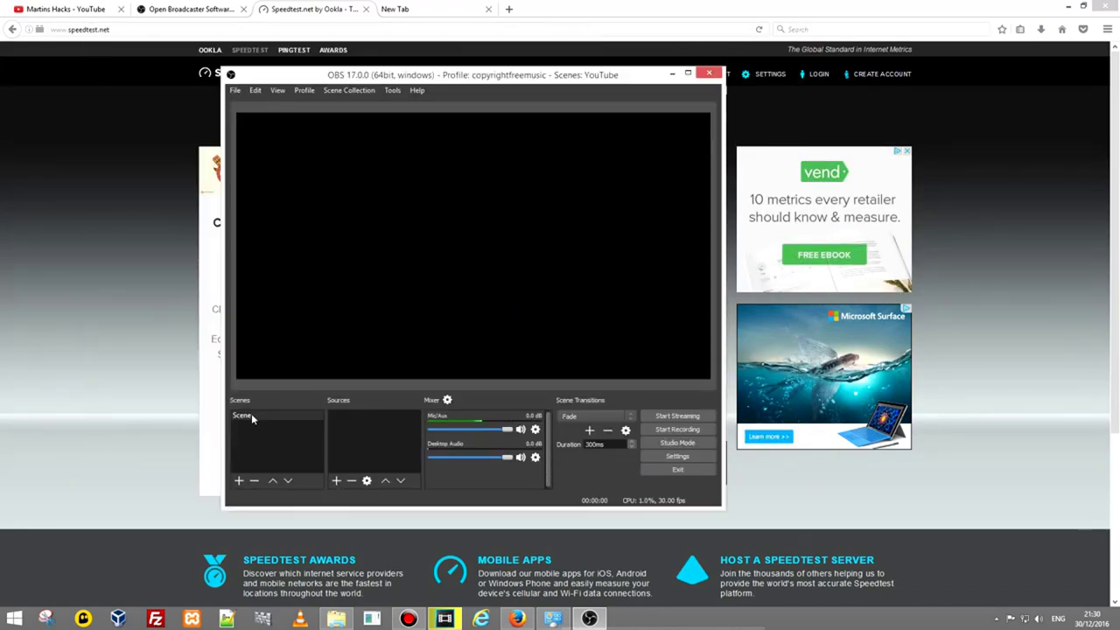
{"action": "left_click", "coordinate": [254, 415]}
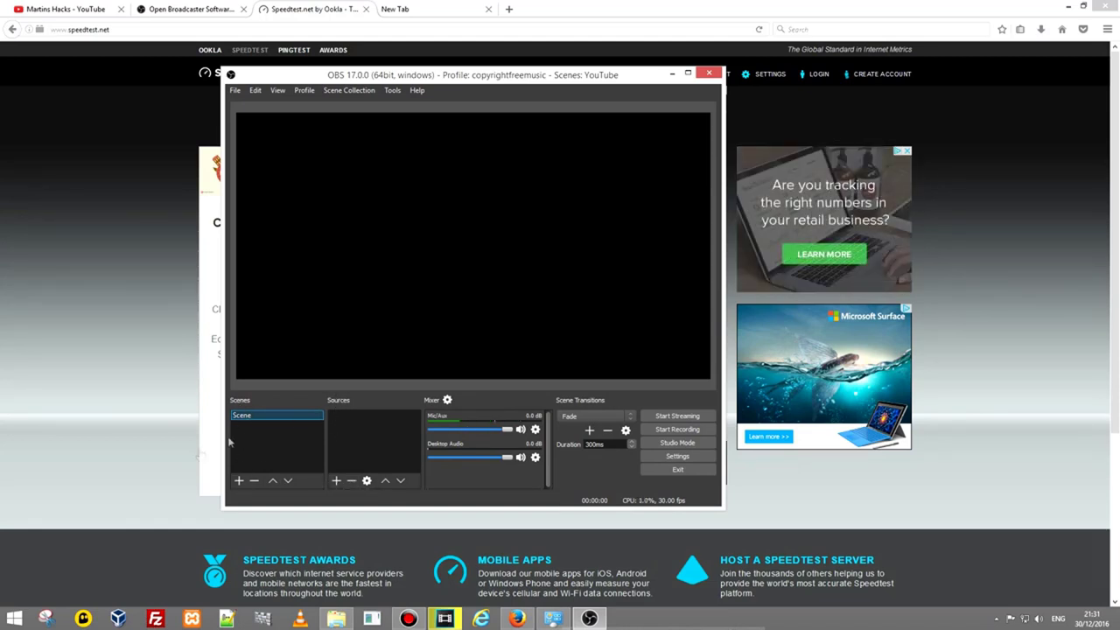
{"action": "left_click", "coordinate": [238, 480]}
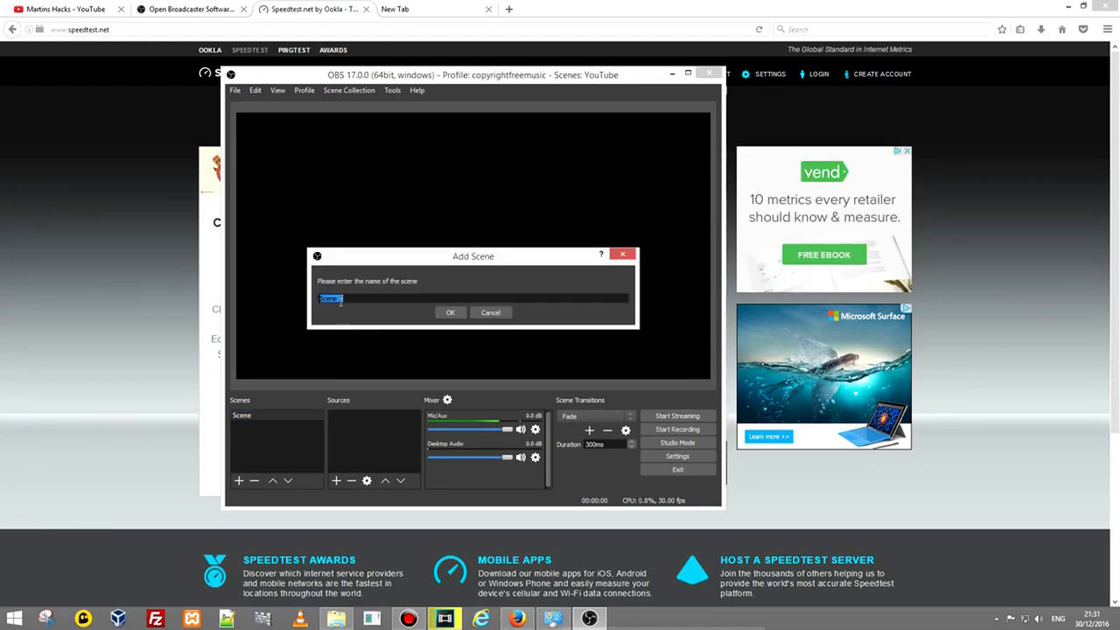
{"action": "left_click", "coordinate": [450, 312]}
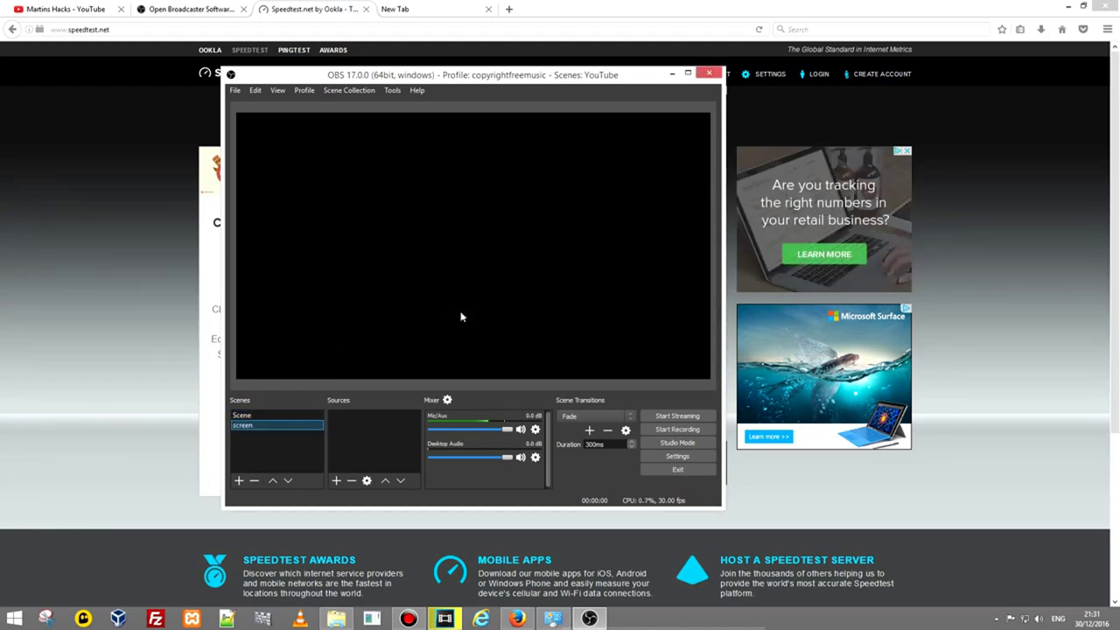
Delete the original default 'Scene' and confirm the removal
{"action": "left_click", "coordinate": [245, 416]}
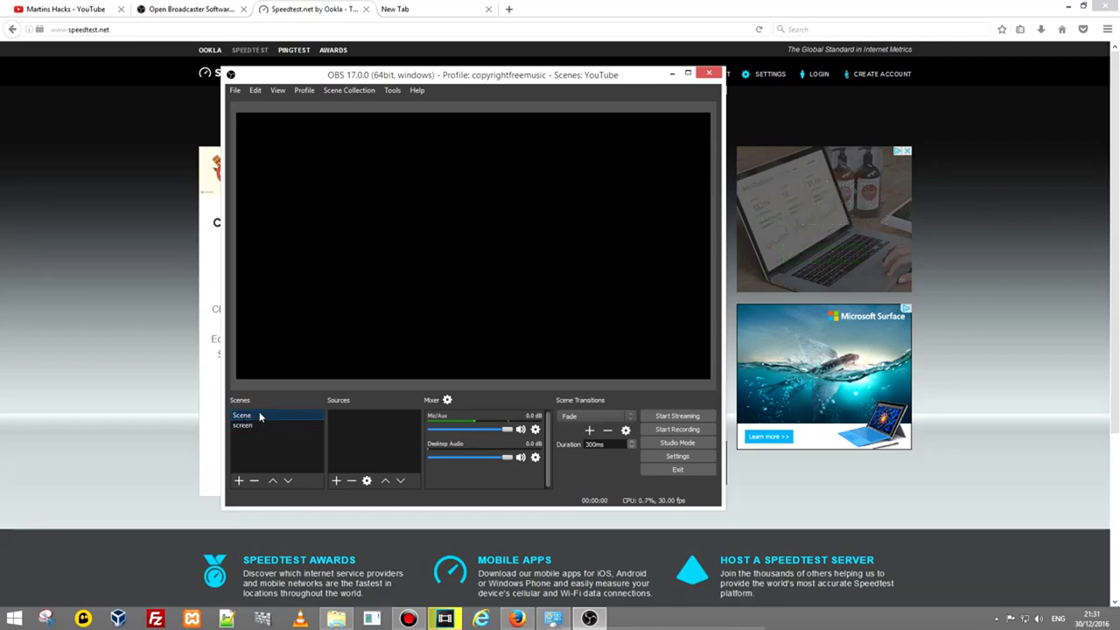
{"action": "left_click", "coordinate": [254, 480]}
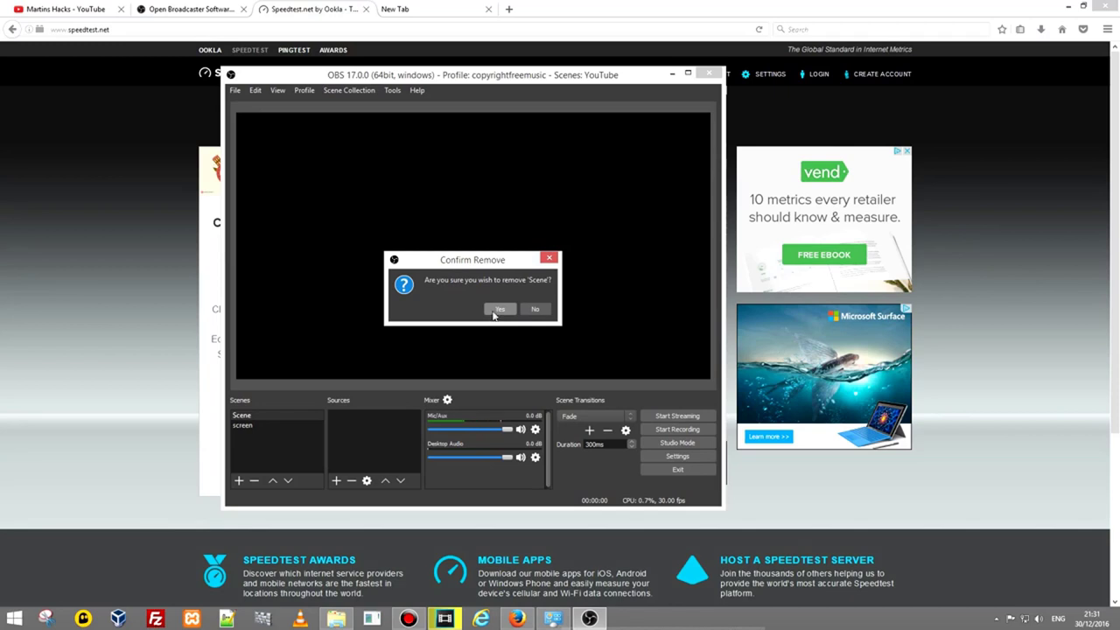
{"action": "left_click", "coordinate": [499, 308]}
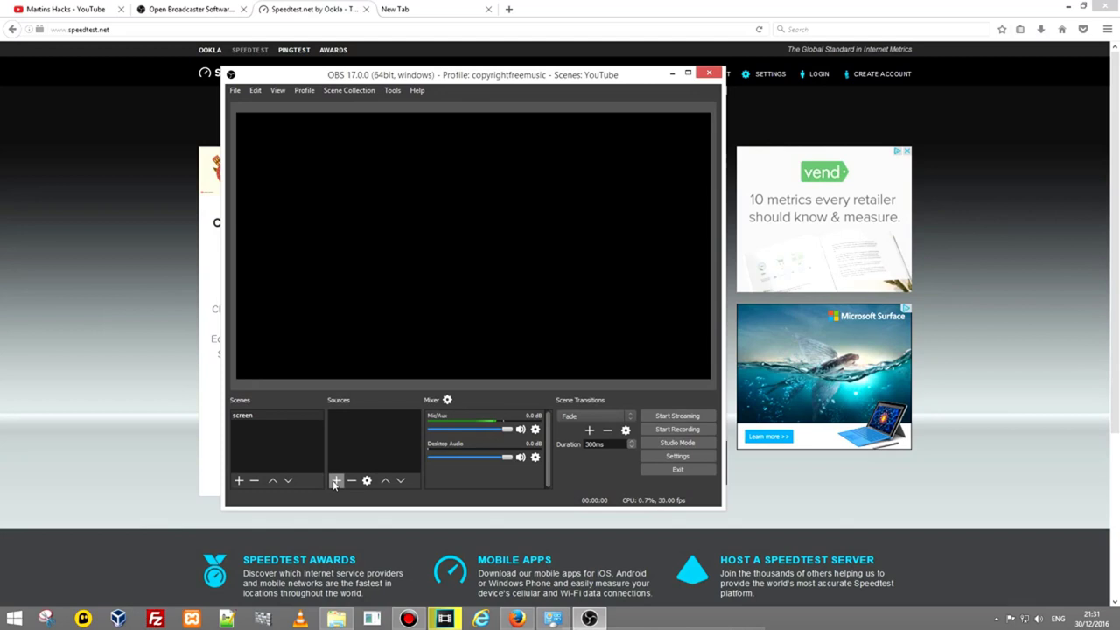
Add a Display Capture source named Screen1 to the screen scene
{"action": "left_click", "coordinate": [258, 415]}
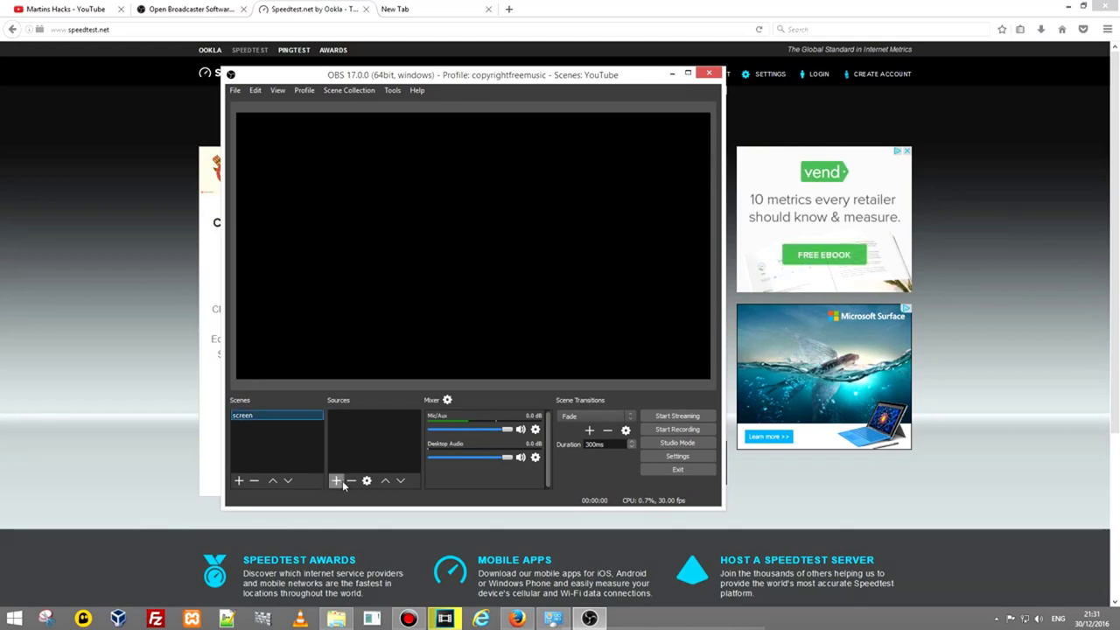
{"action": "left_click", "coordinate": [335, 480]}
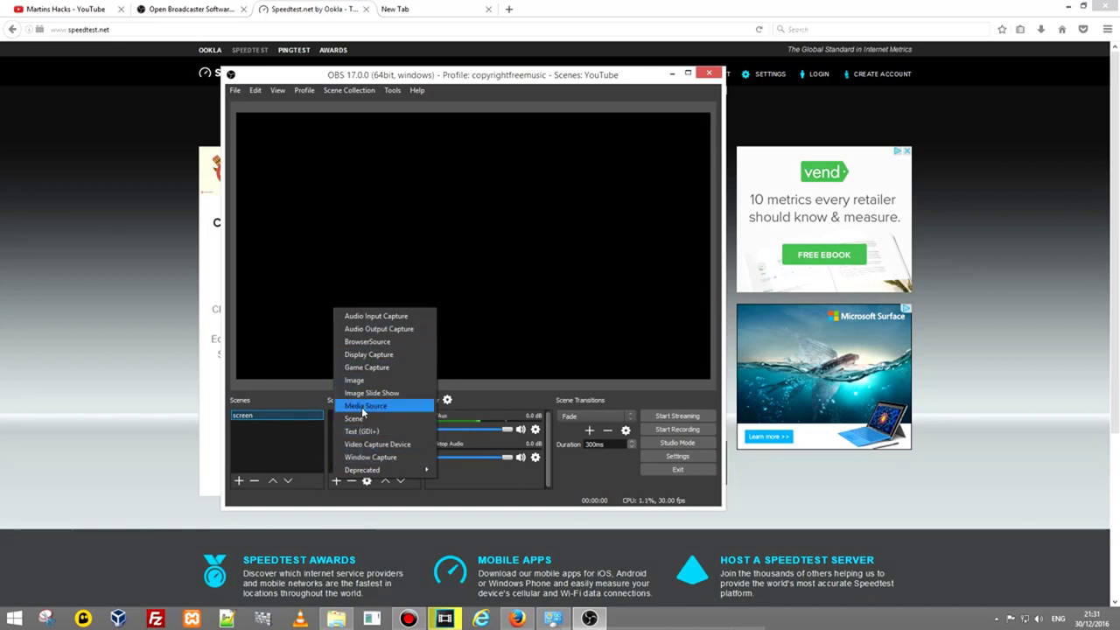
{"action": "mouse_move", "coordinate": [369, 354]}
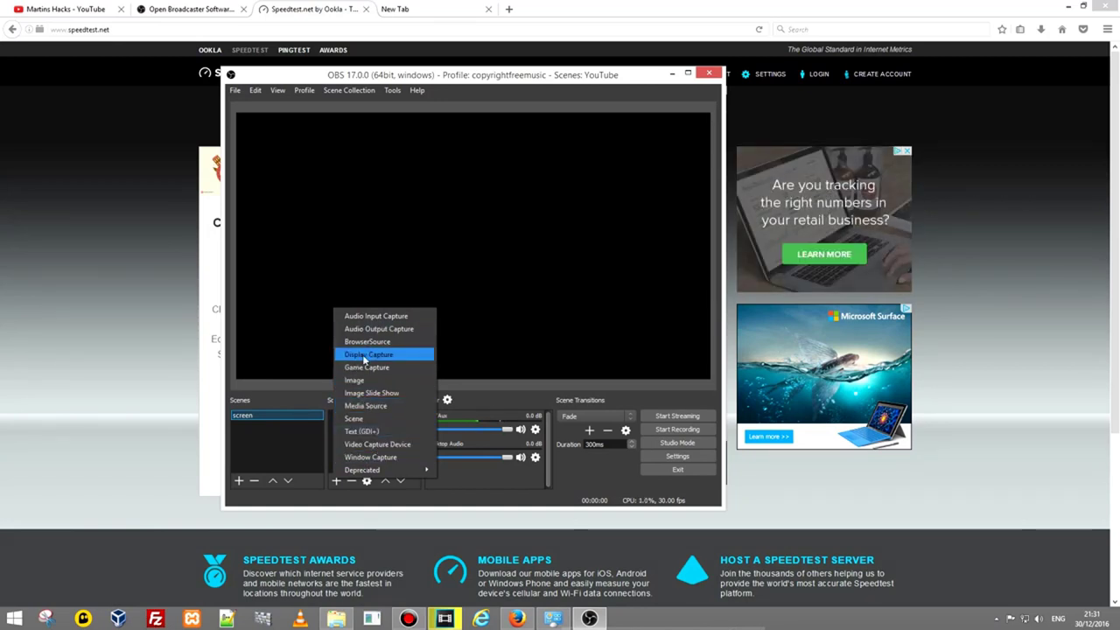
{"action": "left_click", "coordinate": [368, 355]}
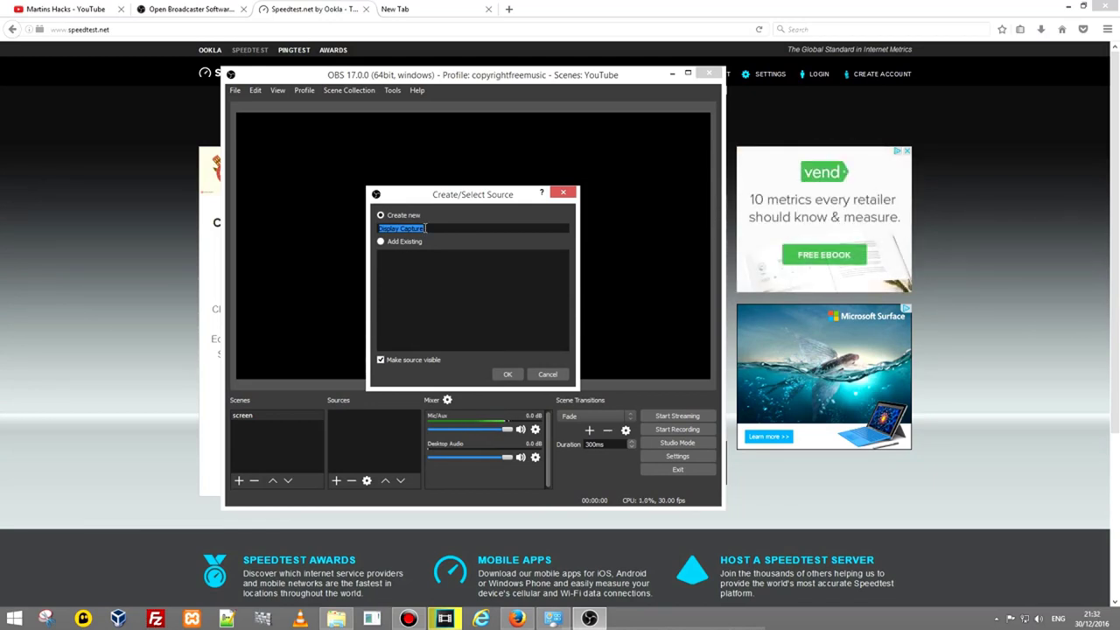
{"action": "type", "text": "Screen"}
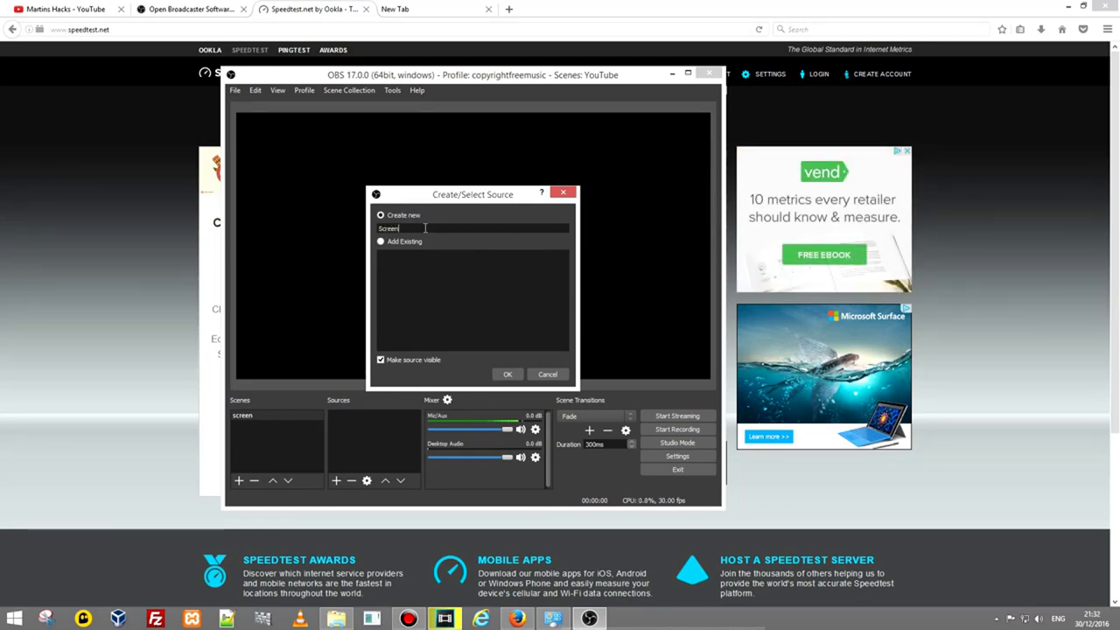
{"action": "type", "text": "1"}
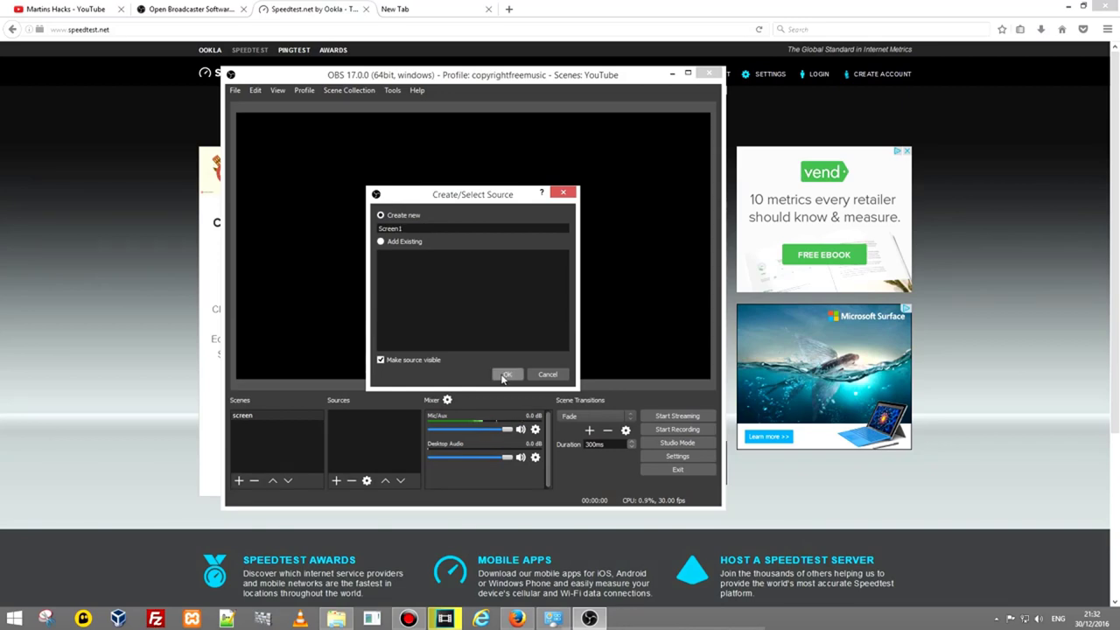
{"action": "left_click", "coordinate": [507, 374]}
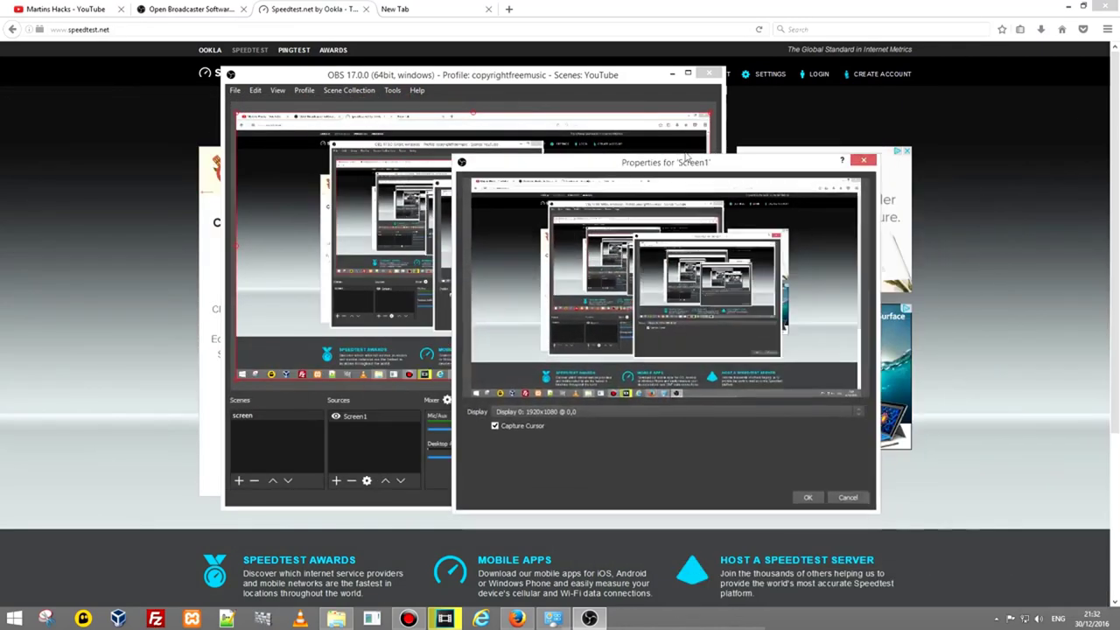
Set Screen1 to capture Display 0 after briefly trying Display 1
{"action": "left_click_drag", "start_coordinate": [665, 162], "coordinate": [359, 122]}
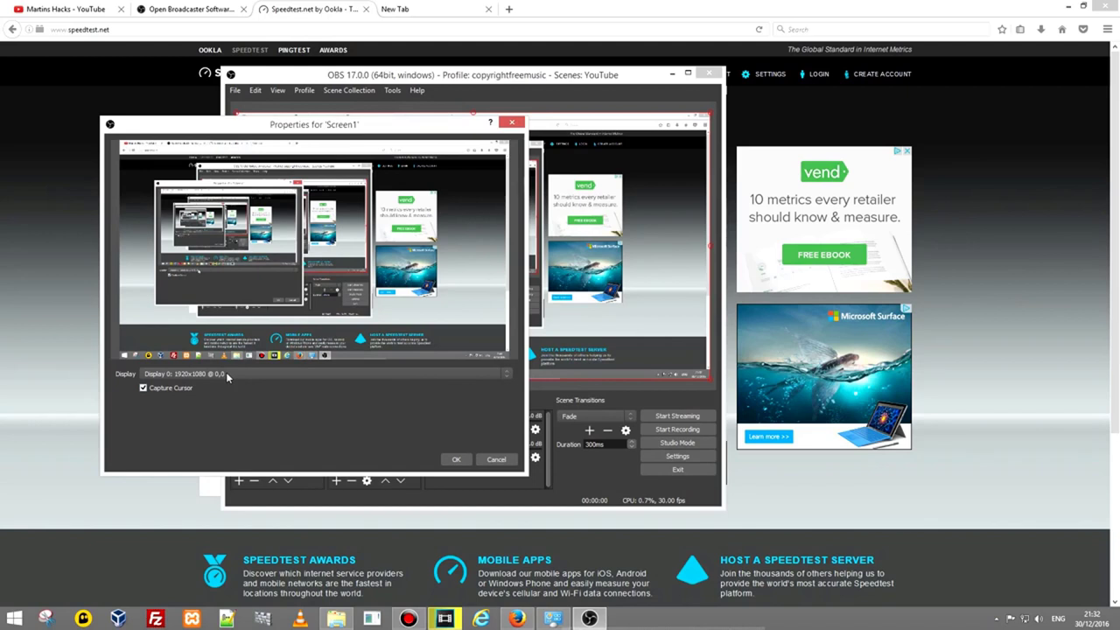
{"action": "left_click", "coordinate": [506, 374]}
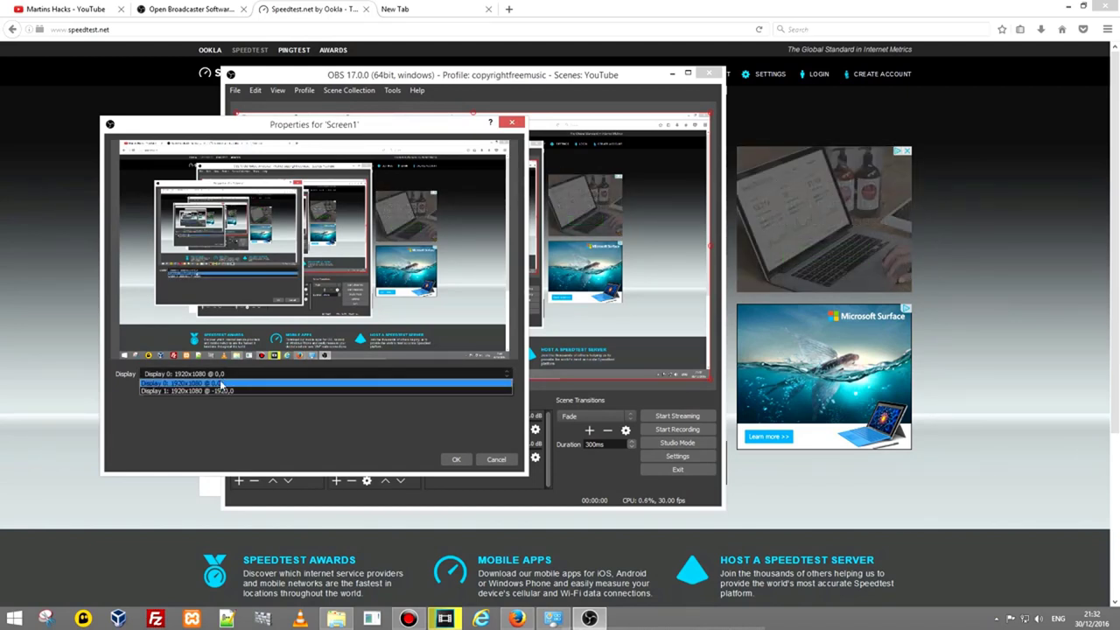
{"action": "left_click", "coordinate": [214, 390]}
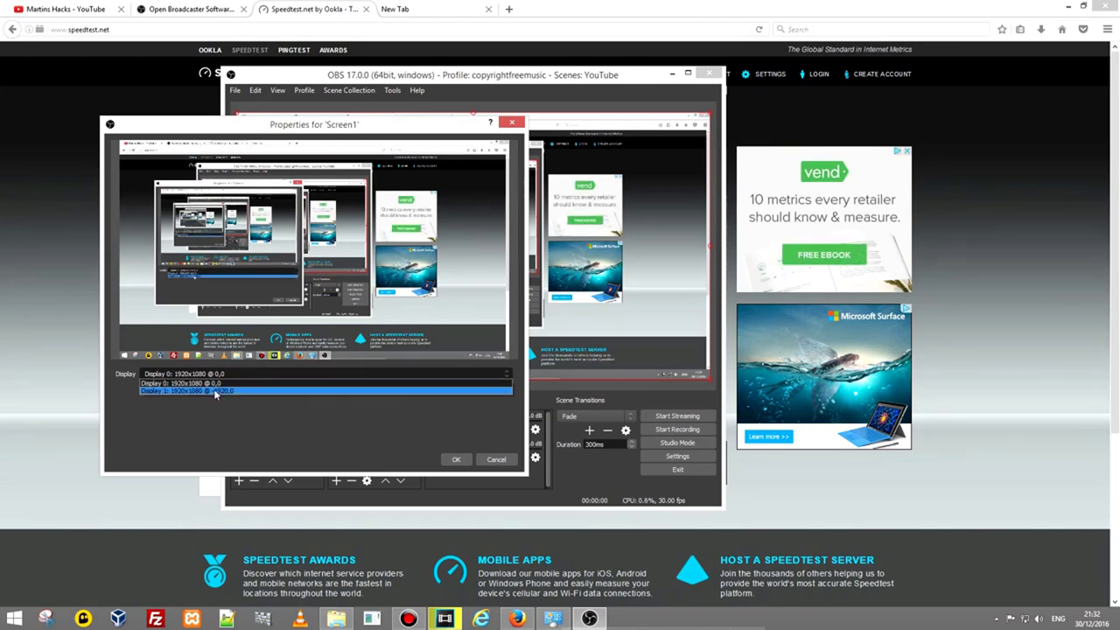
{"action": "left_click", "coordinate": [215, 391]}
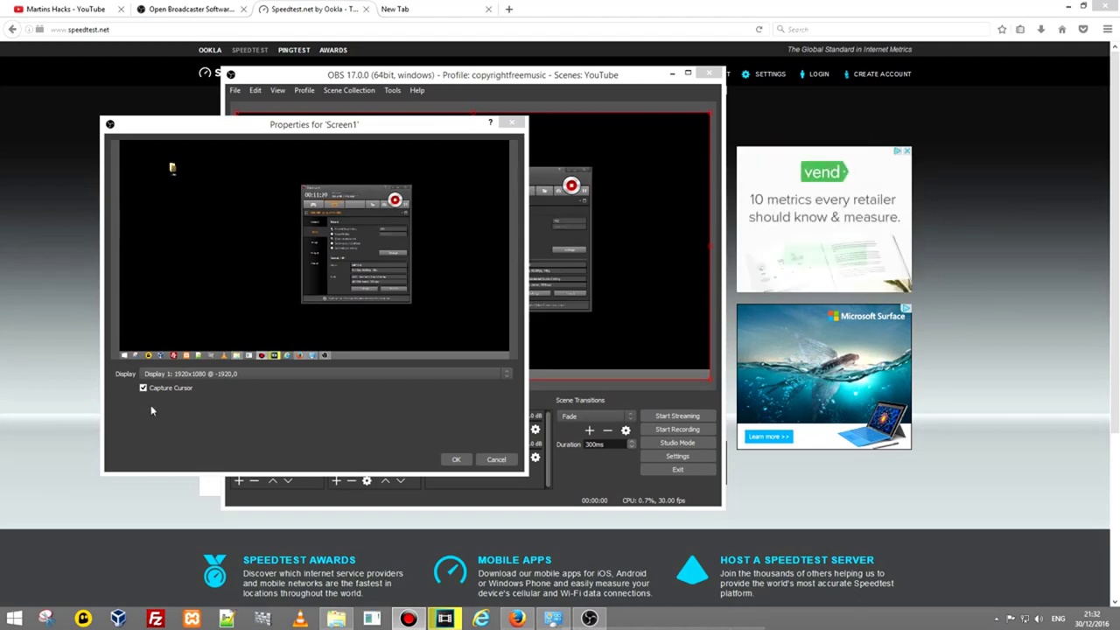
{"action": "left_click", "coordinate": [503, 374]}
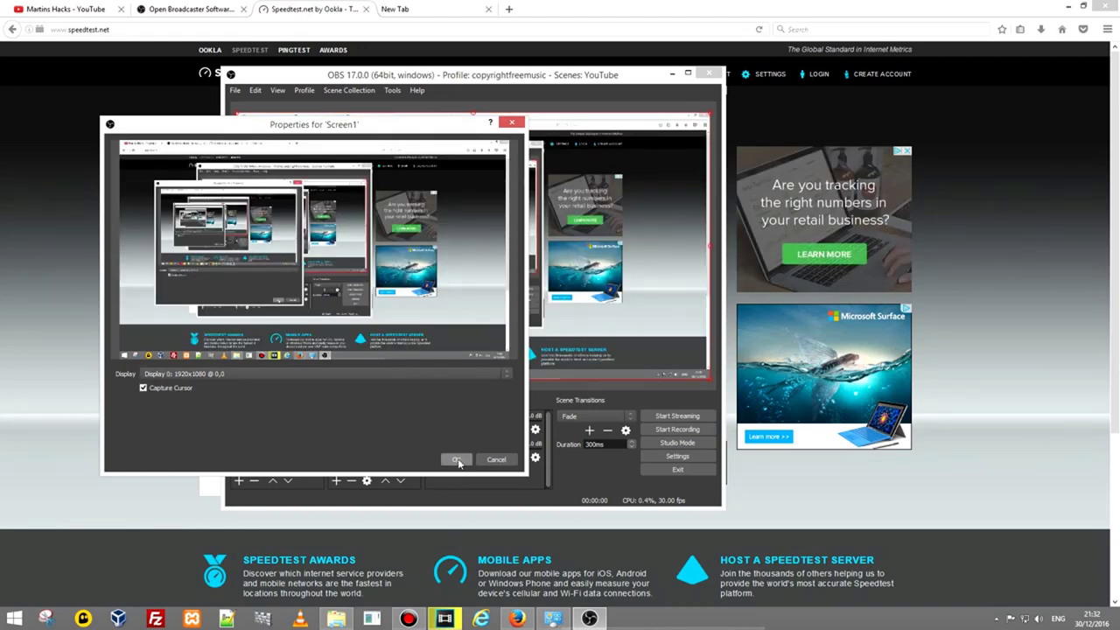
Accept the Screen1 settings, then record a few seconds of test footage and stop
{"action": "left_click", "coordinate": [456, 459]}
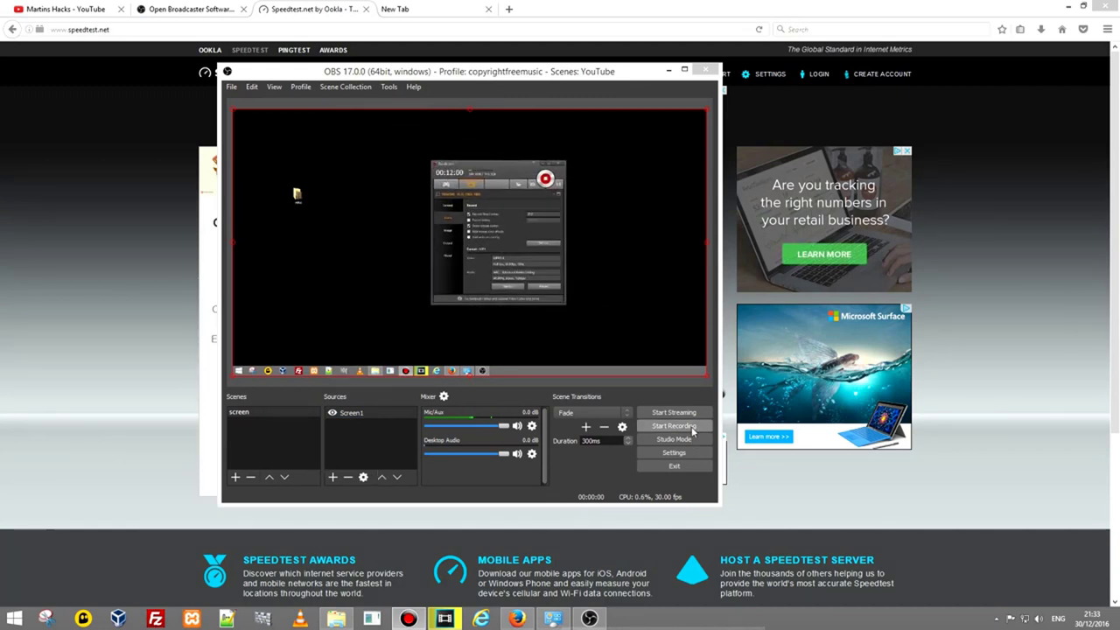
{"action": "left_click", "coordinate": [674, 426]}
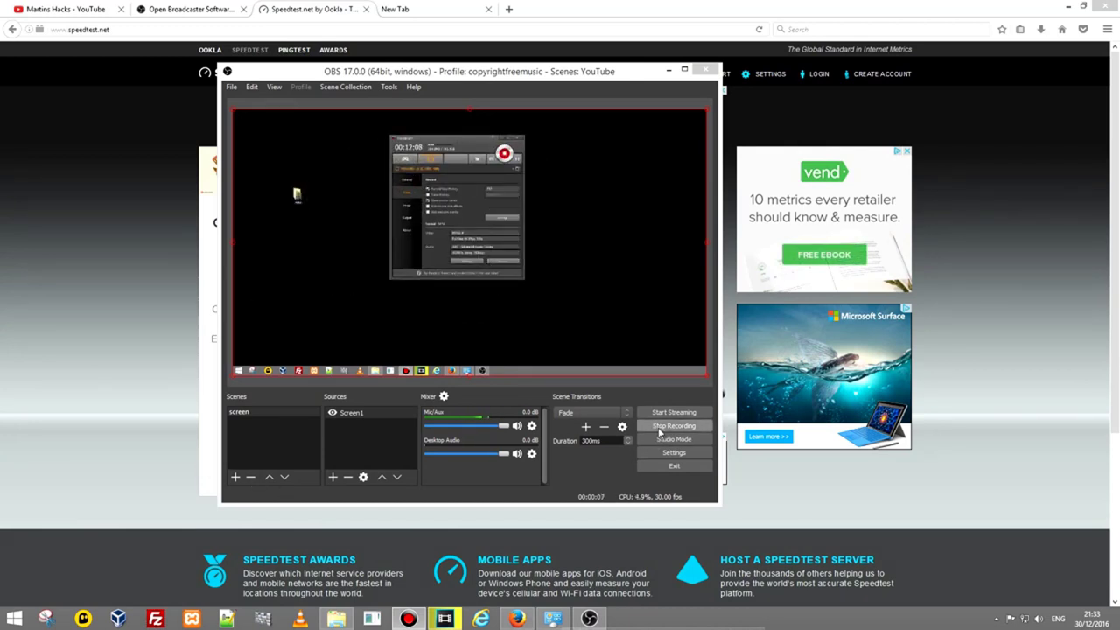
{"action": "left_click", "coordinate": [674, 426]}
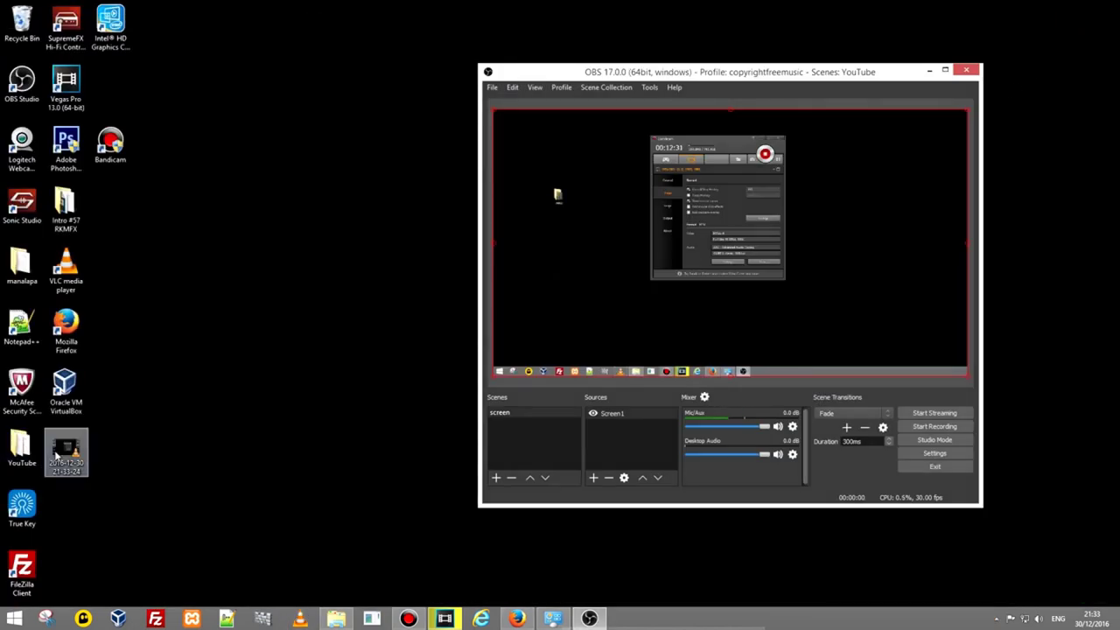
Move the recording file icon toward the desktop centre and shift the OBS window left
{"action": "left_click_drag", "start_coordinate": [66, 452], "coordinate": [287, 210]}
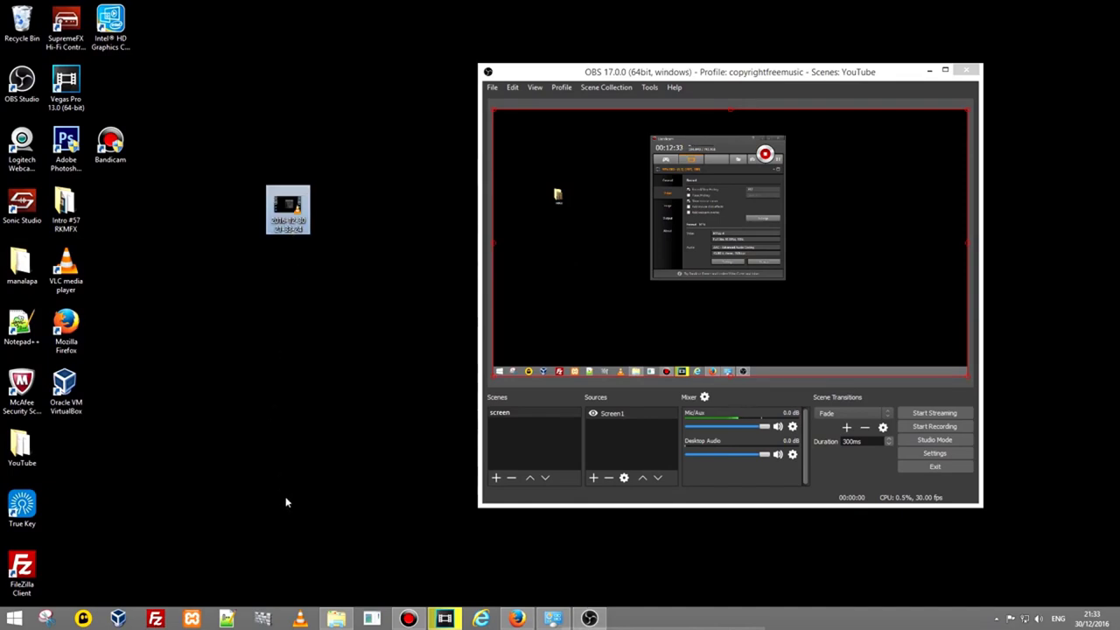
{"action": "left_click_drag", "start_coordinate": [728, 71], "coordinate": [452, 54]}
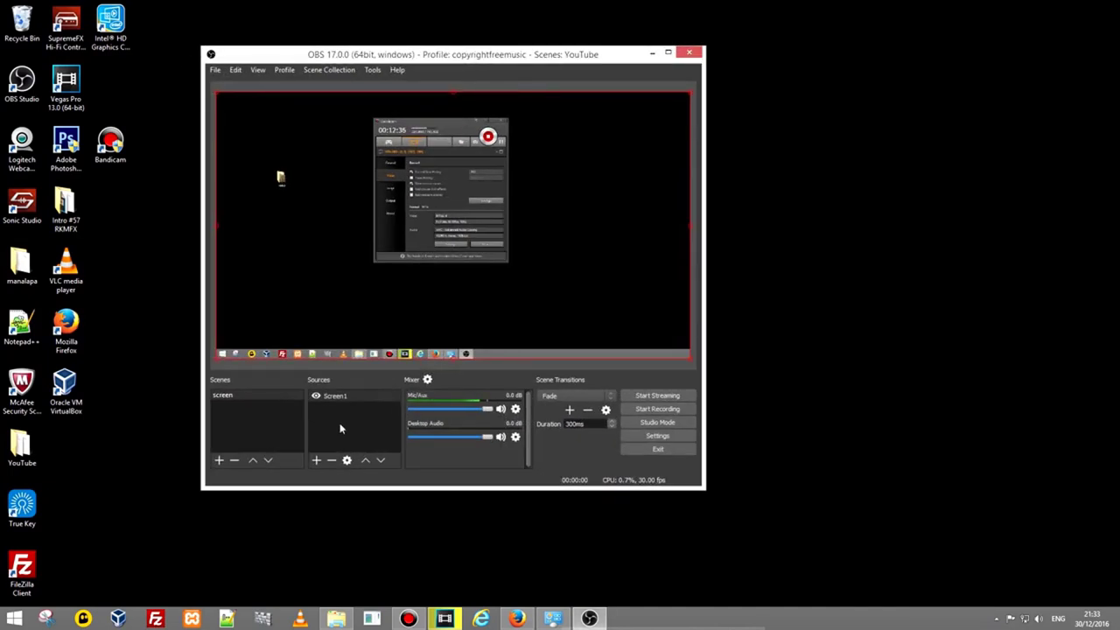
{"action": "mouse_move", "coordinate": [556, 142]}
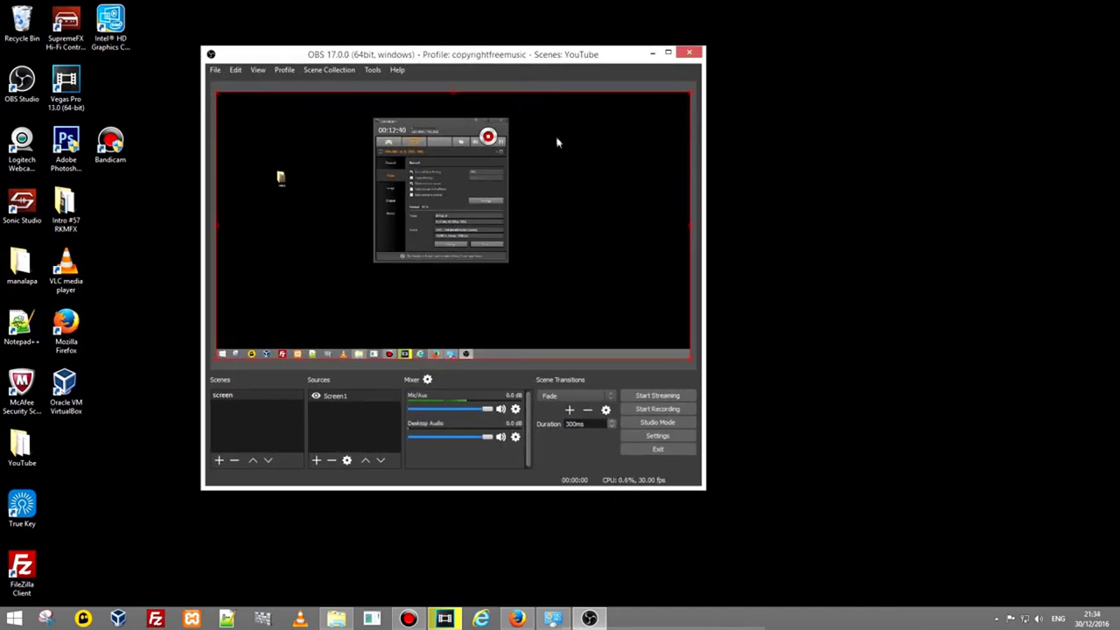